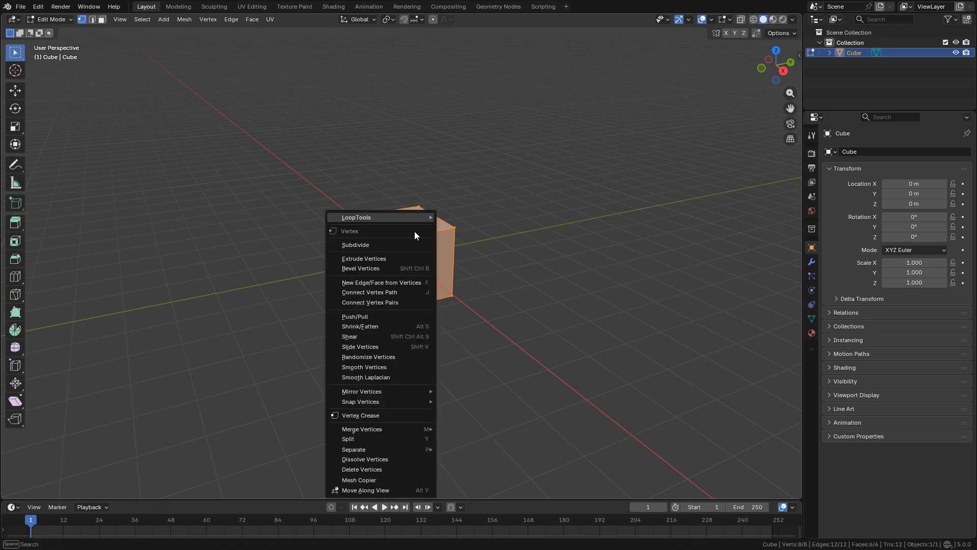
Step: Subdivide the cube, return to Object Mode and add a Discombobulator mesh from it
{"action": "left_click", "coordinate": [355, 244]}
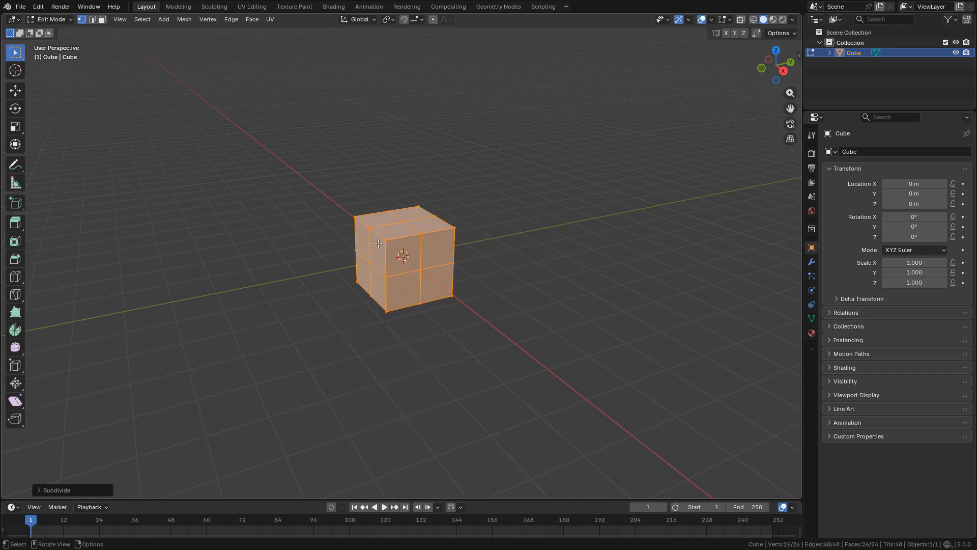
{"action": "key", "text": "Tab"}
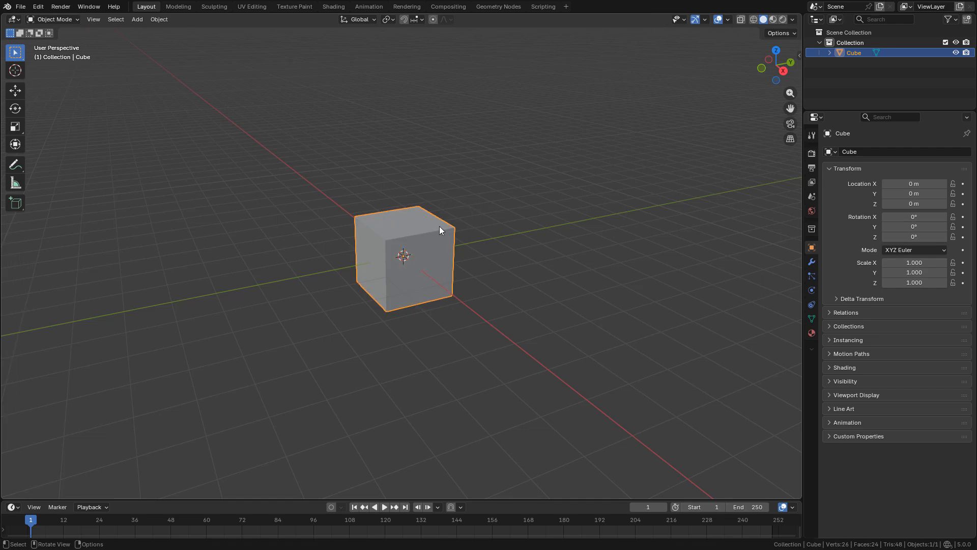
{"action": "left_click", "coordinate": [137, 19]}
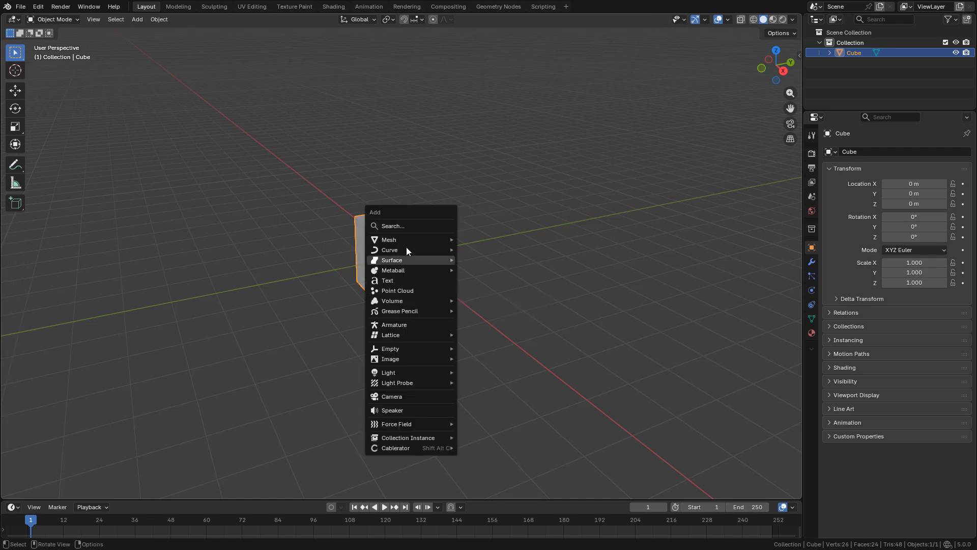
{"action": "mouse_move", "coordinate": [388, 239]}
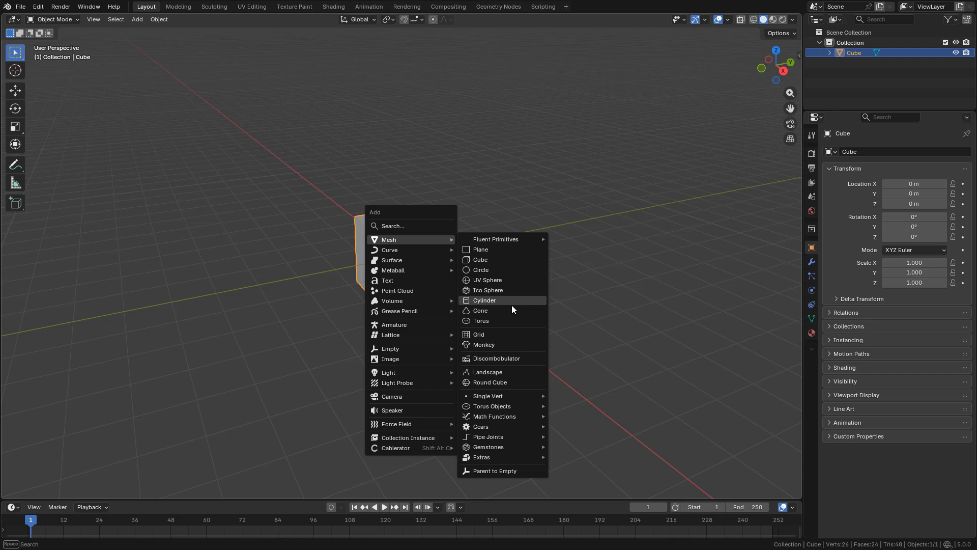
{"action": "mouse_move", "coordinate": [496, 357]}
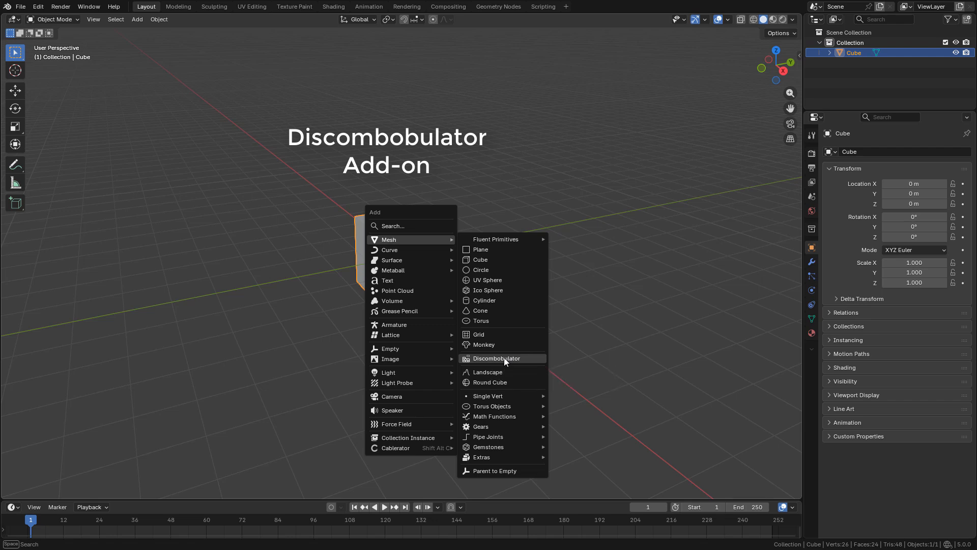
{"action": "left_click", "coordinate": [496, 357]}
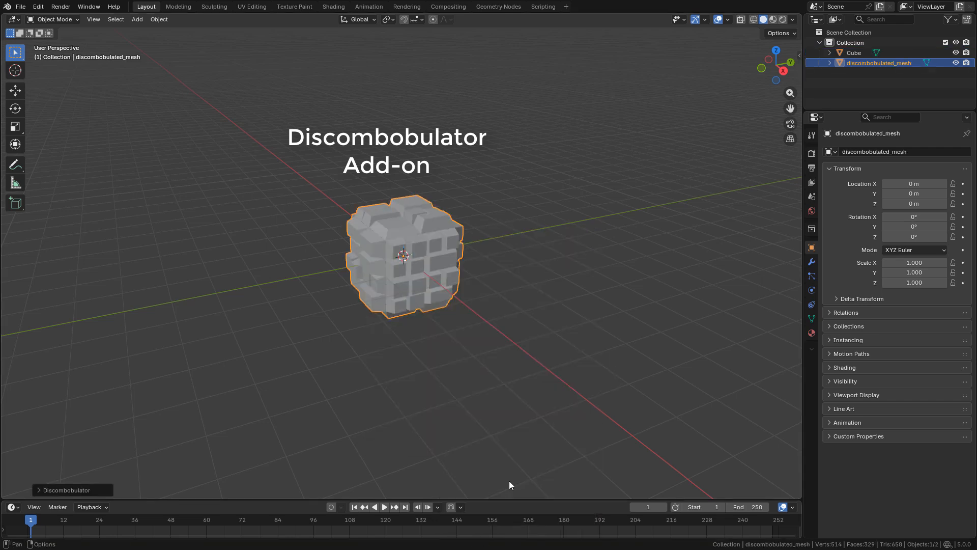
{"action": "left_click", "coordinate": [38, 7]}
{"action": "type", "text": "d"}
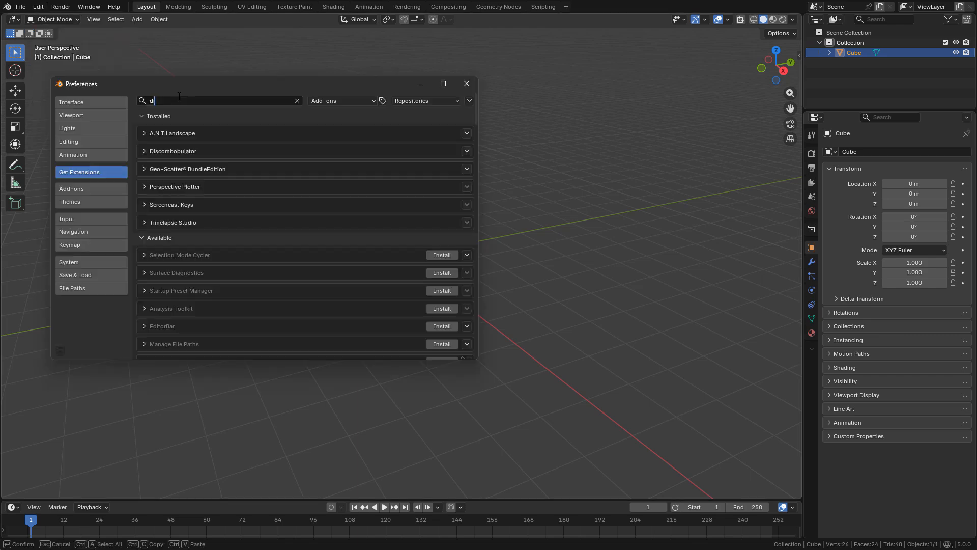
Step: Find the Discombobulator add-on in Preferences and generate a second mesh with long protrusions
{"action": "type", "text": "isc"}
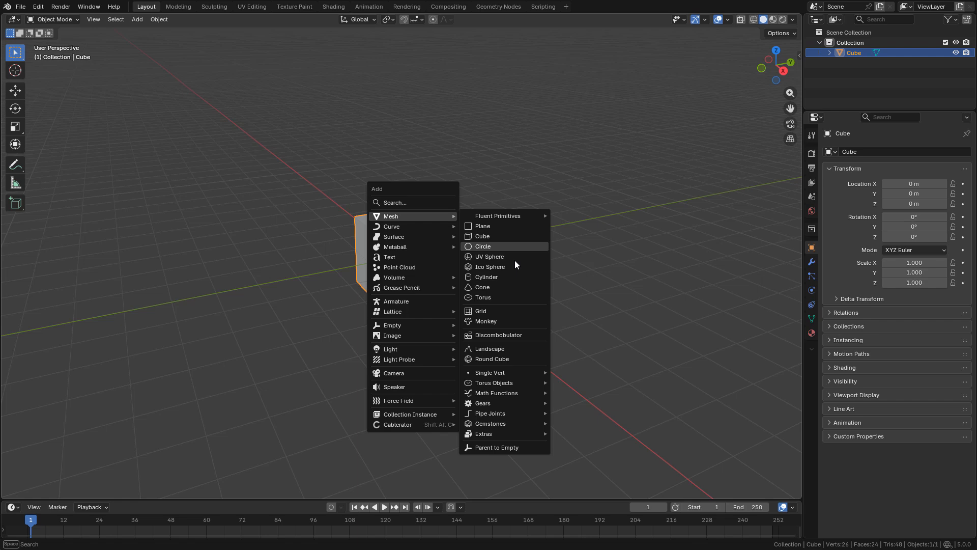
{"action": "left_click", "coordinate": [498, 335]}
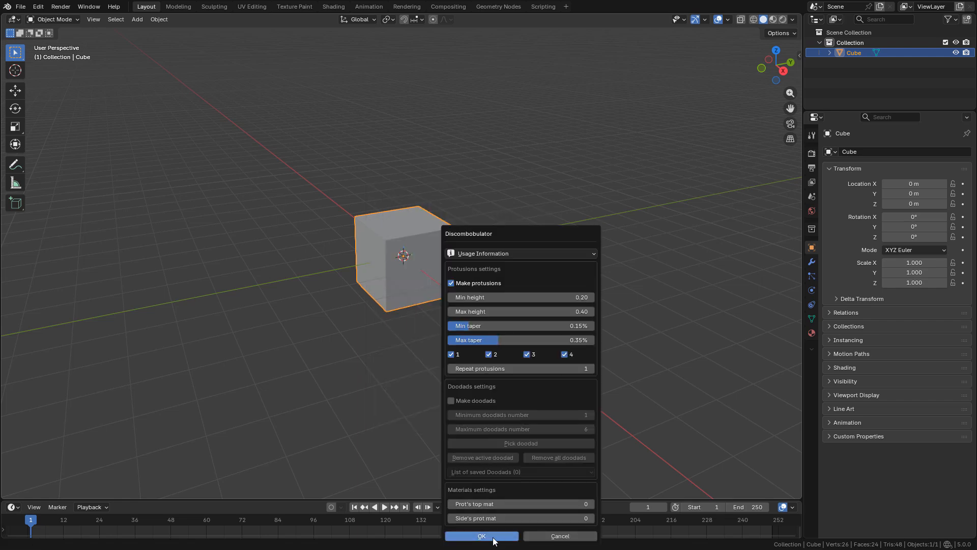
{"action": "left_click", "coordinate": [481, 535]}
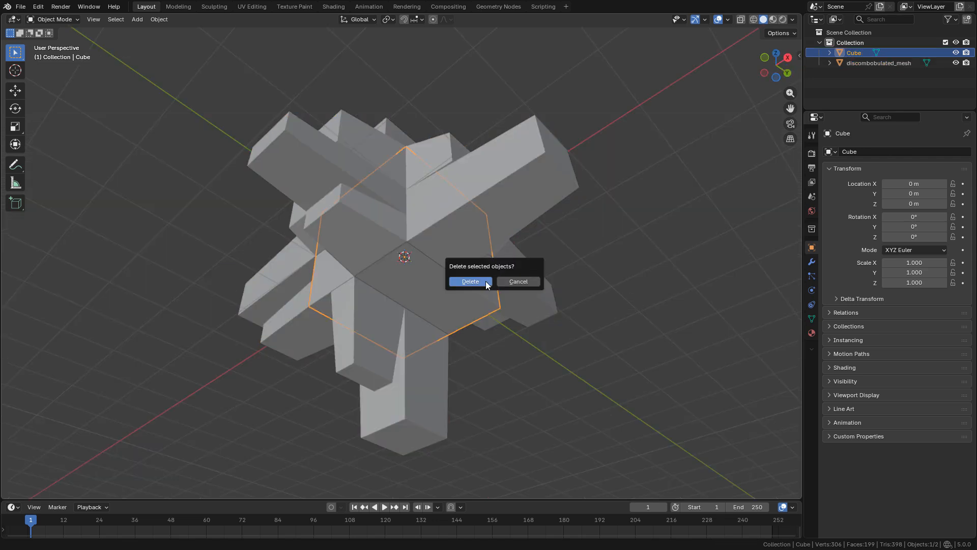
Step: Delete the original cube and add a Remesh (Blocks) modifier to the discombobulated mesh
{"action": "left_click", "coordinate": [469, 281]}
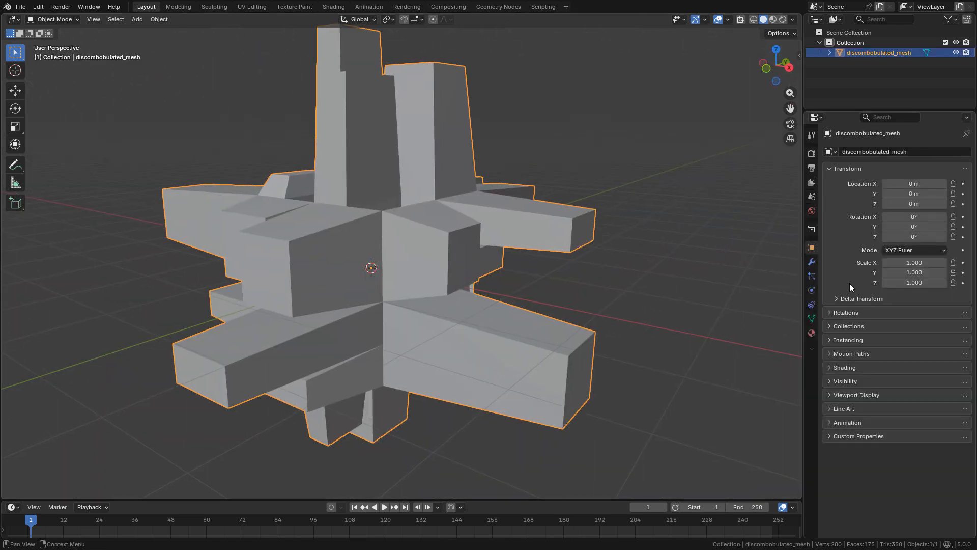
{"action": "left_click", "coordinate": [900, 152]}
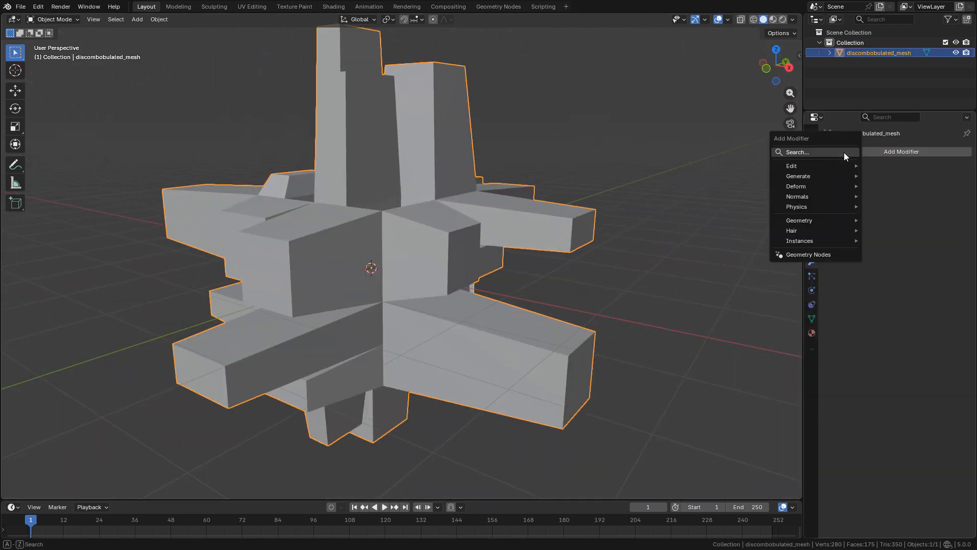
{"action": "type", "text": "re"}
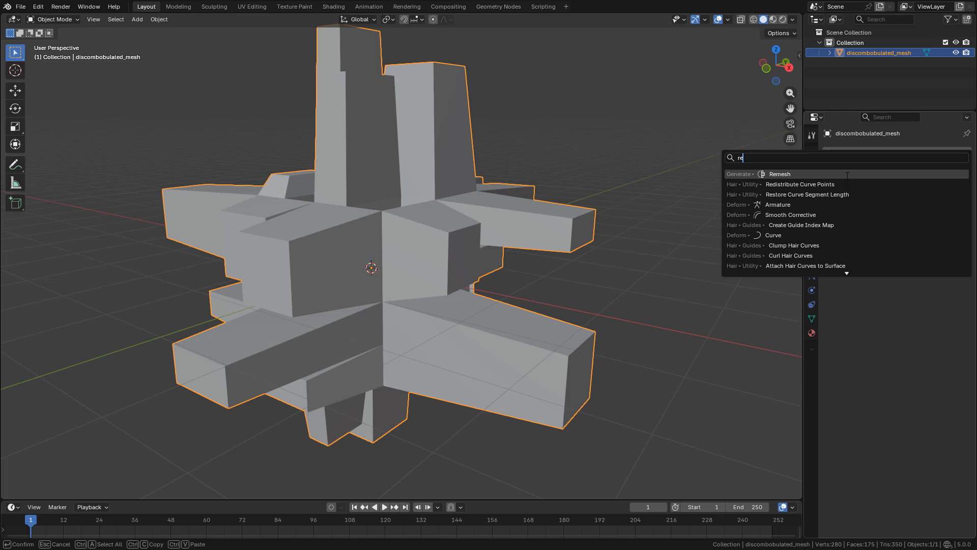
{"action": "left_click", "coordinate": [780, 174]}
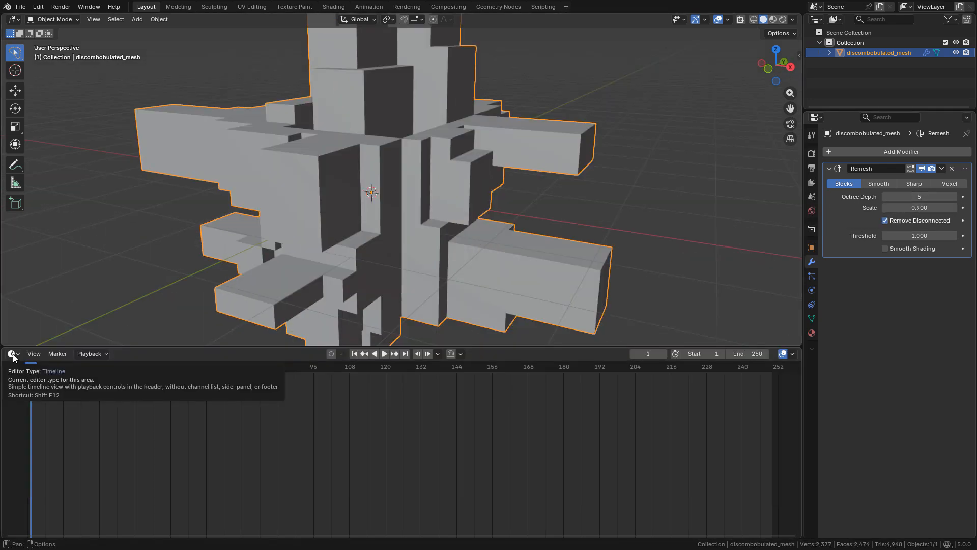
Step: Turn the Timeline into an Asset Browser for Greeble pack 2 with Import Method set to Append
{"action": "left_click", "coordinate": [12, 353]}
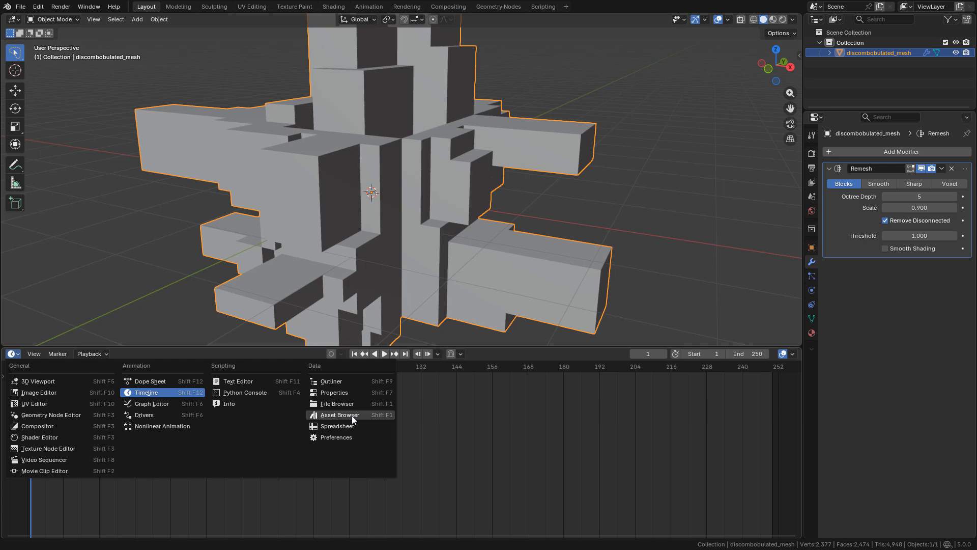
{"action": "left_click", "coordinate": [339, 414]}
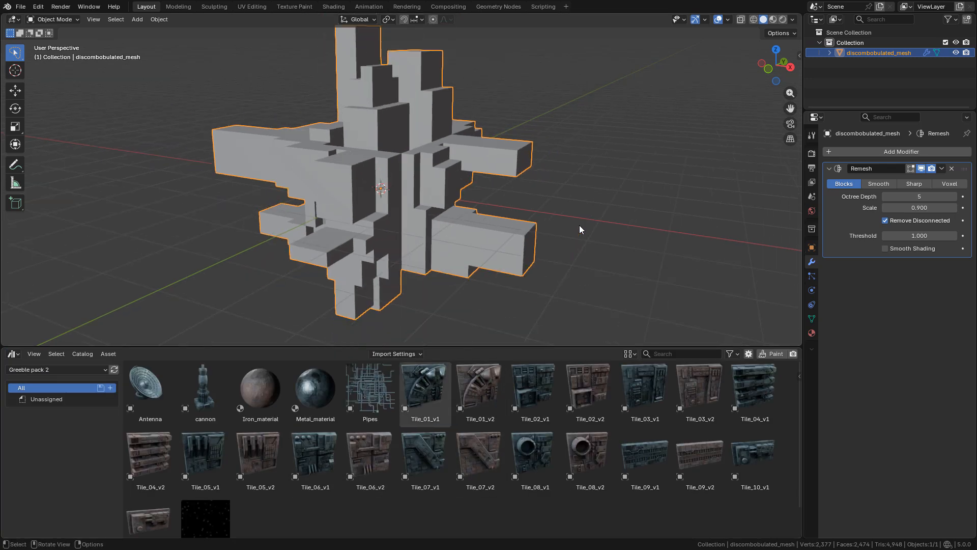
{"action": "left_click", "coordinate": [396, 353]}
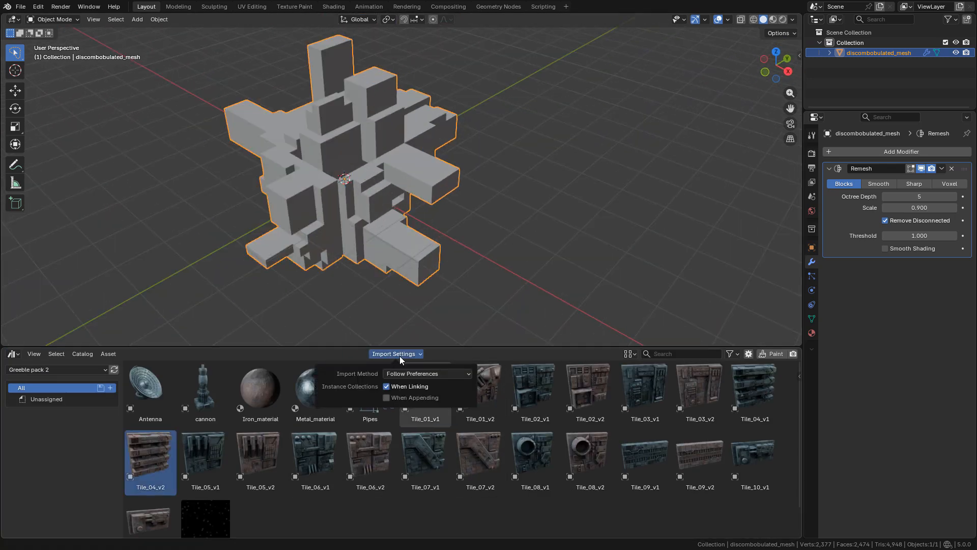
{"action": "left_click", "coordinate": [426, 373]}
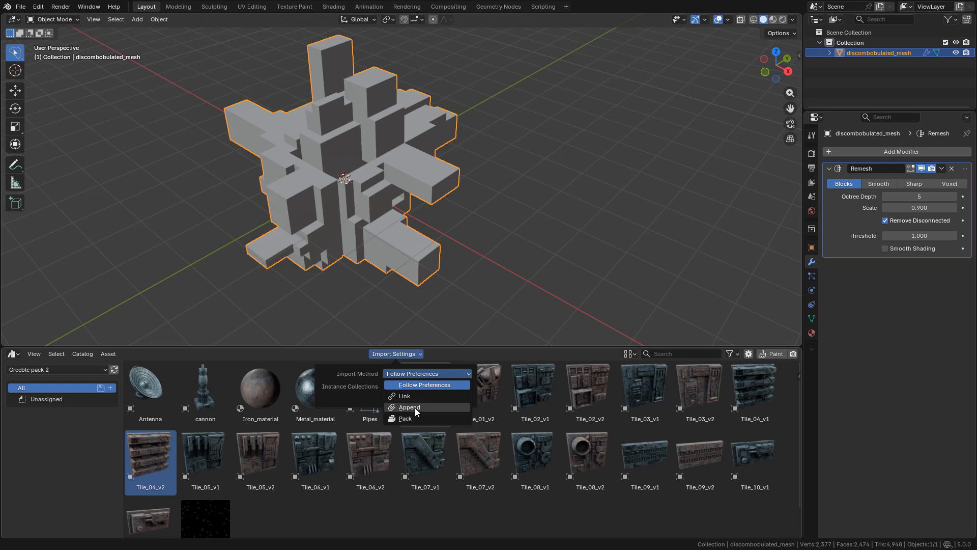
{"action": "left_click", "coordinate": [409, 408]}
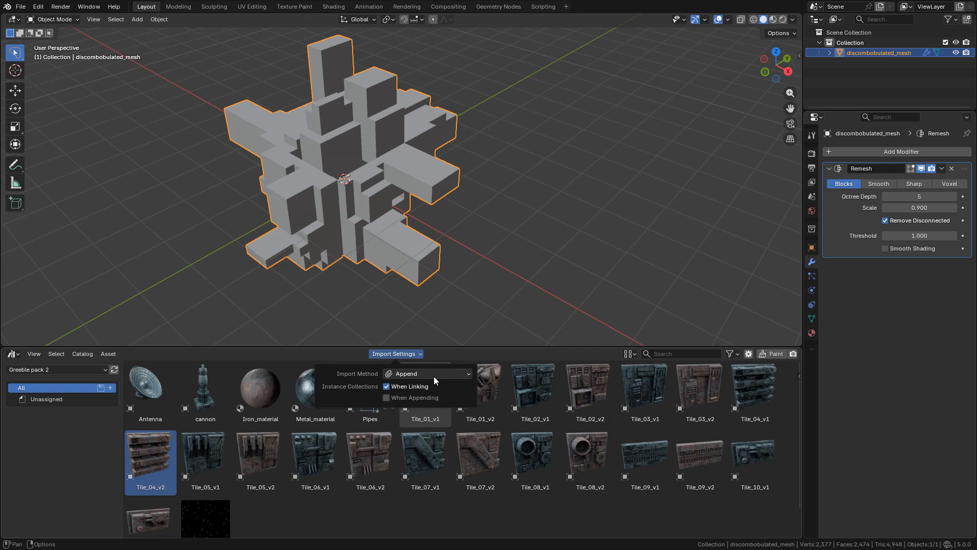
{"action": "left_click", "coordinate": [563, 282]}
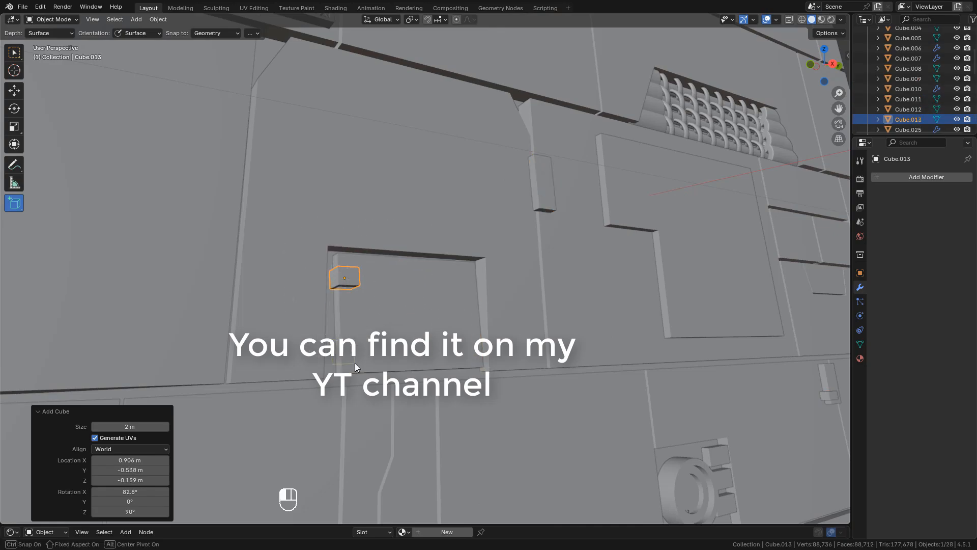
Step: Box-select the five panel tiles and move them into a new collection named 'panels'
{"action": "left_click", "coordinate": [334, 7]}
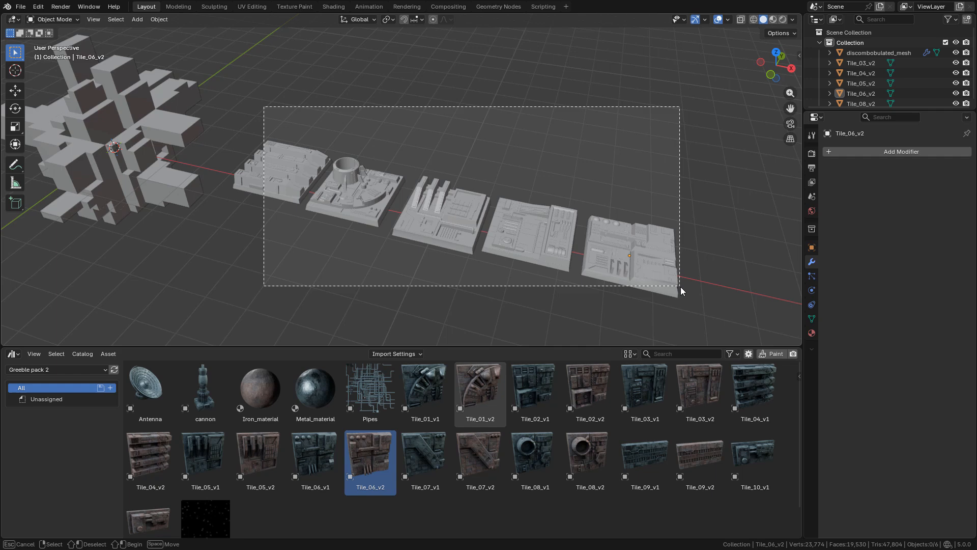
{"action": "left_click_drag", "start_coordinate": [264, 106], "coordinate": [681, 287]}
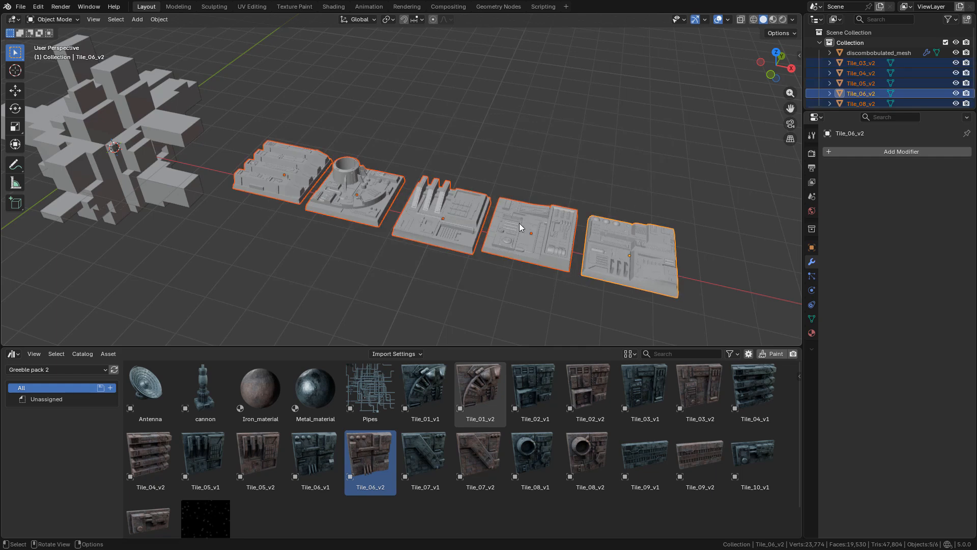
{"action": "key", "text": "m"}
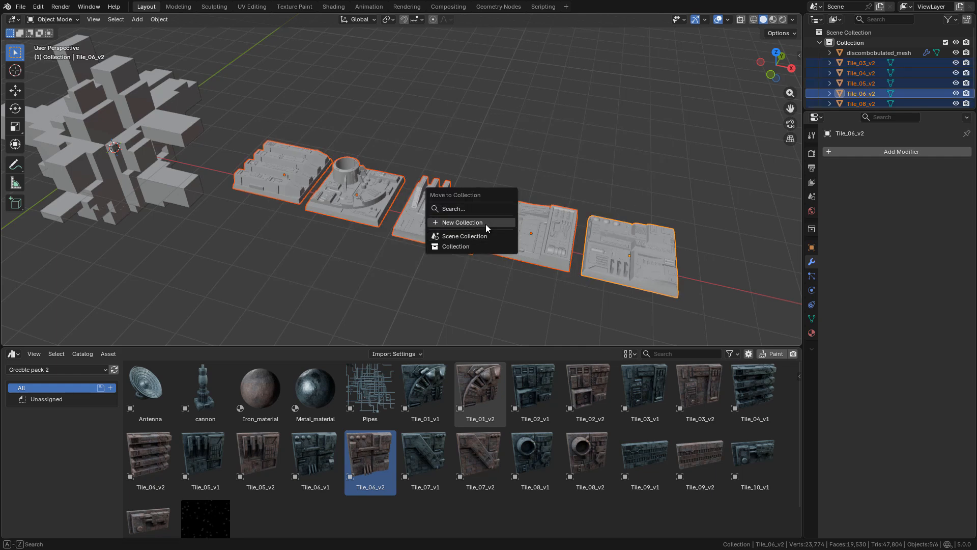
{"action": "left_click", "coordinate": [461, 222]}
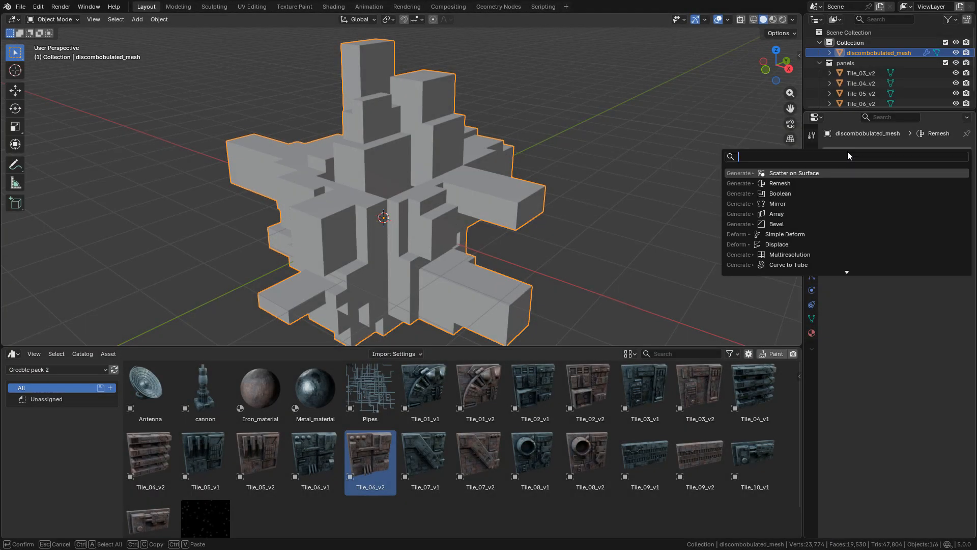
Step: Add a Scatter on Surface modifier to the blocky mesh scattering the panels collection
{"action": "type", "text": "sc"}
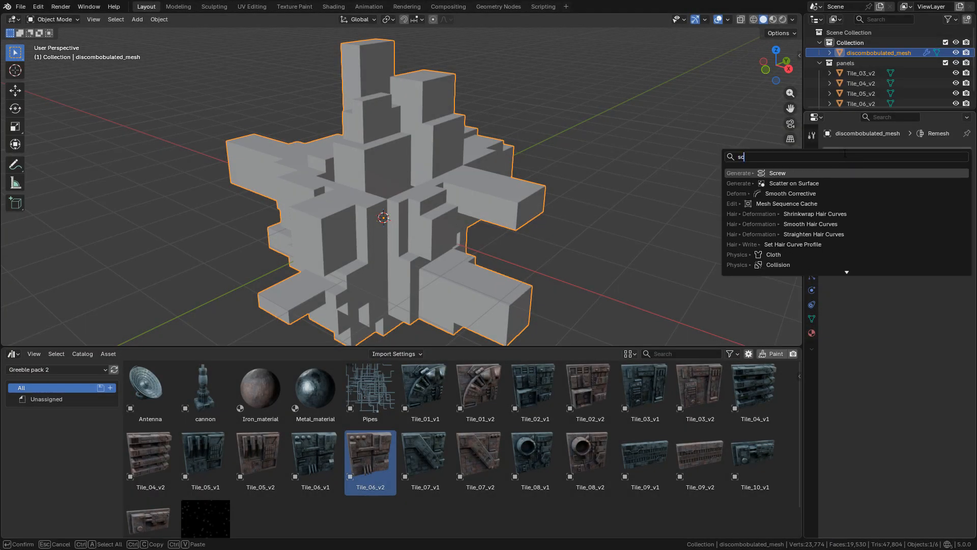
{"action": "left_click", "coordinate": [793, 182]}
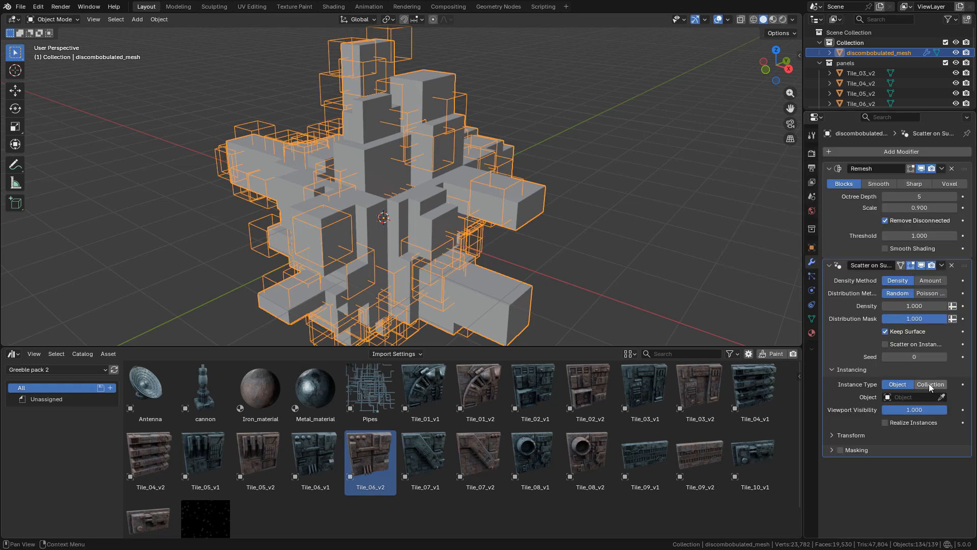
{"action": "left_click", "coordinate": [929, 383]}
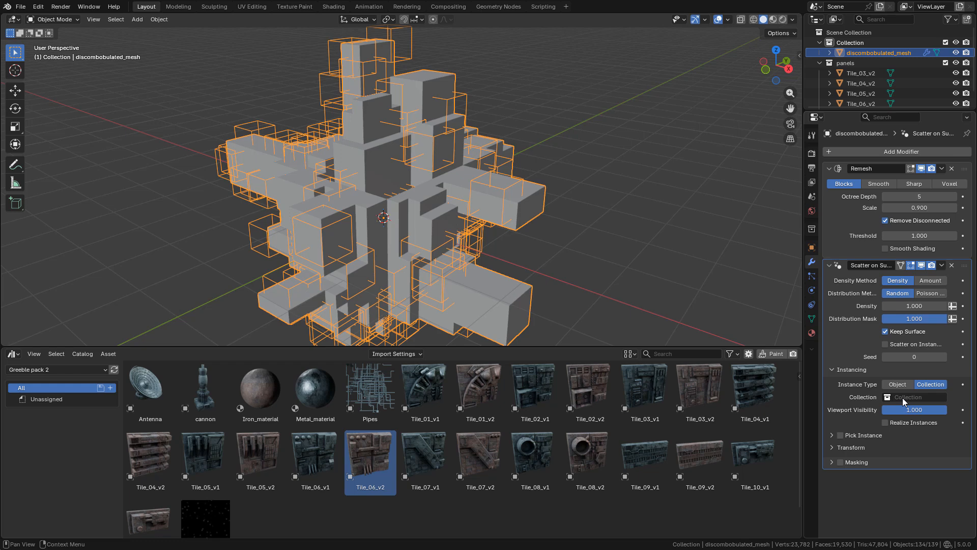
{"action": "left_click", "coordinate": [922, 397]}
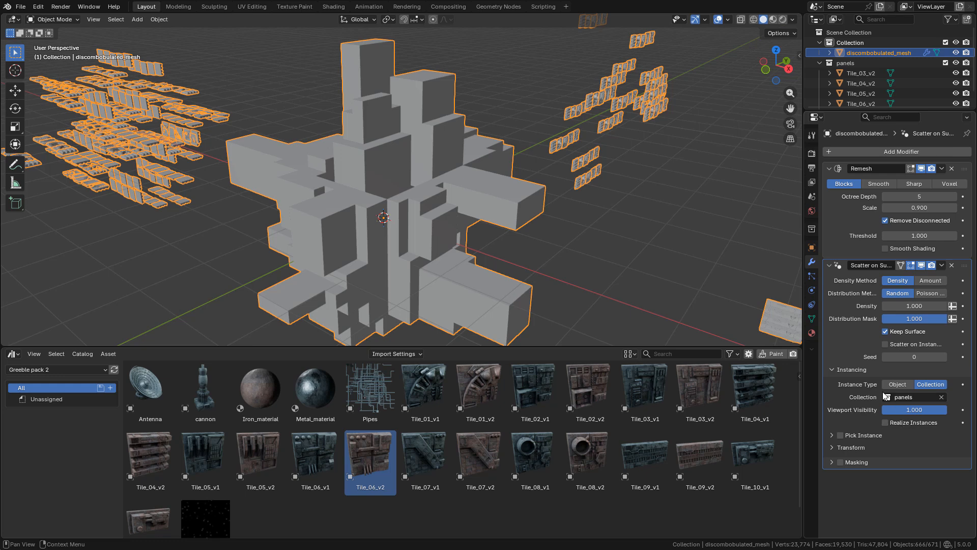
{"action": "mouse_move", "coordinate": [840, 440]}
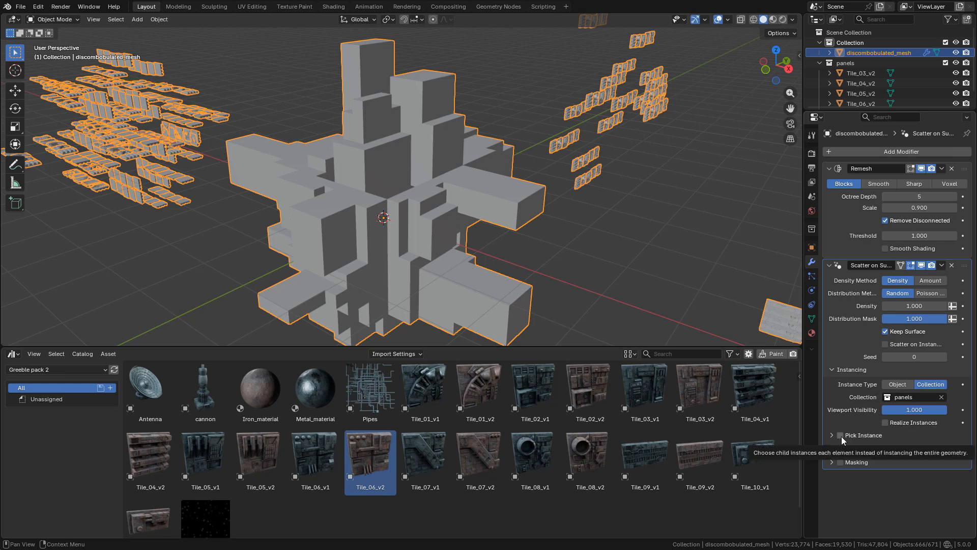
Step: Enable Pick Instance, expand the instances' Transform settings, then switch to Scene 02
{"action": "left_click", "coordinate": [840, 435]}
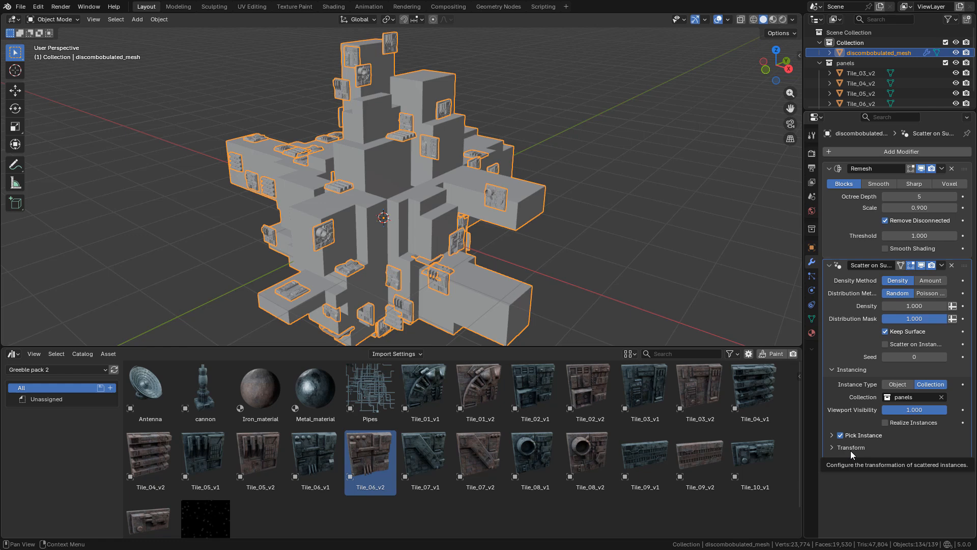
{"action": "left_click", "coordinate": [849, 446]}
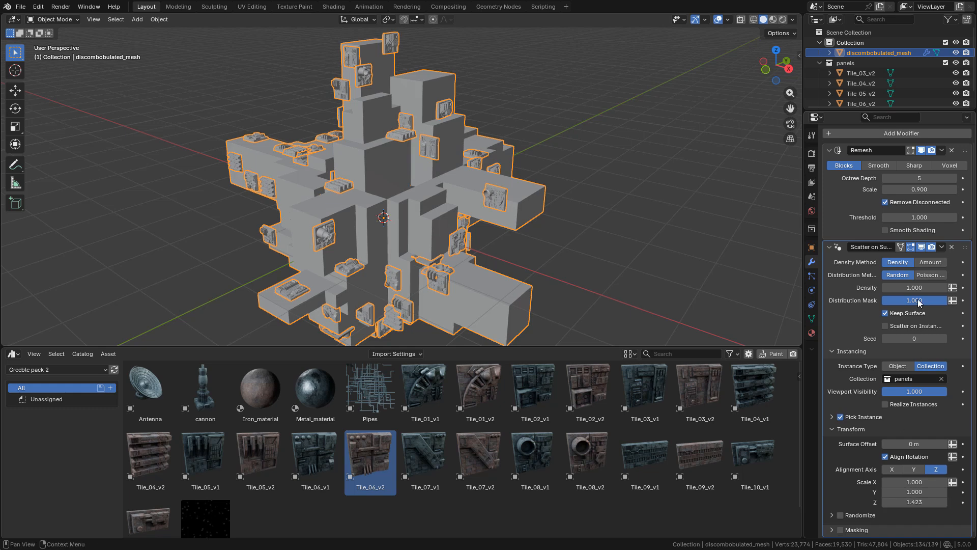
{"action": "left_click_drag", "start_coordinate": [892, 287], "coordinate": [934, 287]}
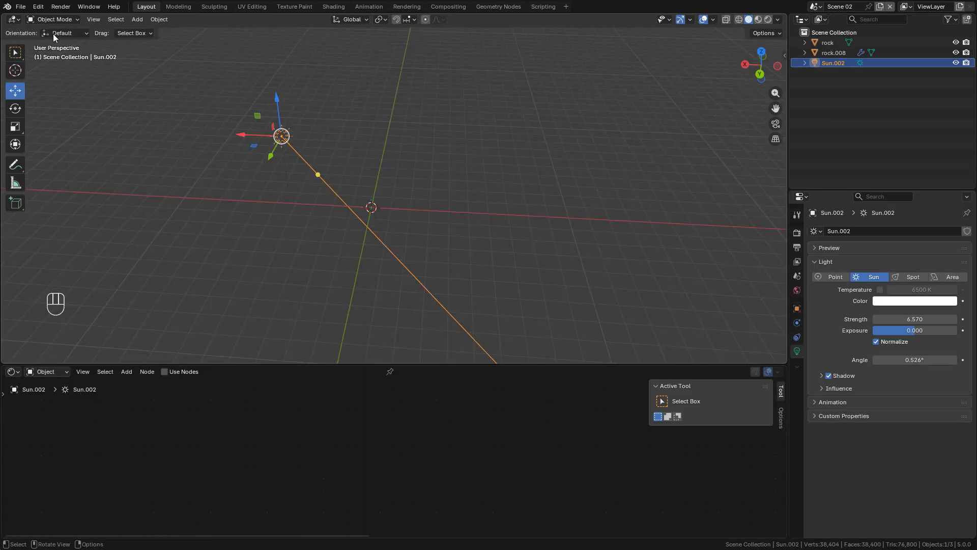
Step: Confirm the Extra Mesh Objects add-on in Preferences and bring up the Add > Mesh > Extras shapes
{"action": "left_click", "coordinate": [38, 6]}
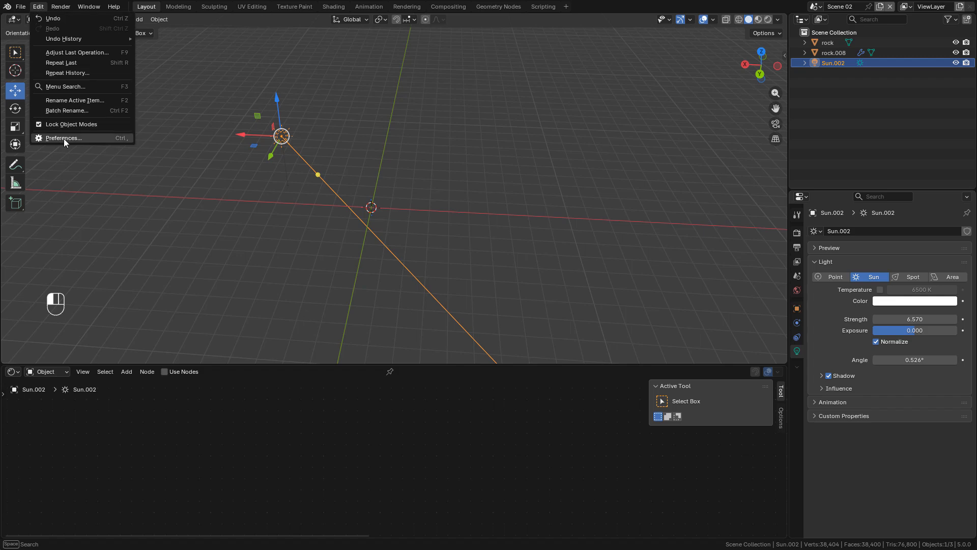
{"action": "left_click", "coordinate": [63, 137]}
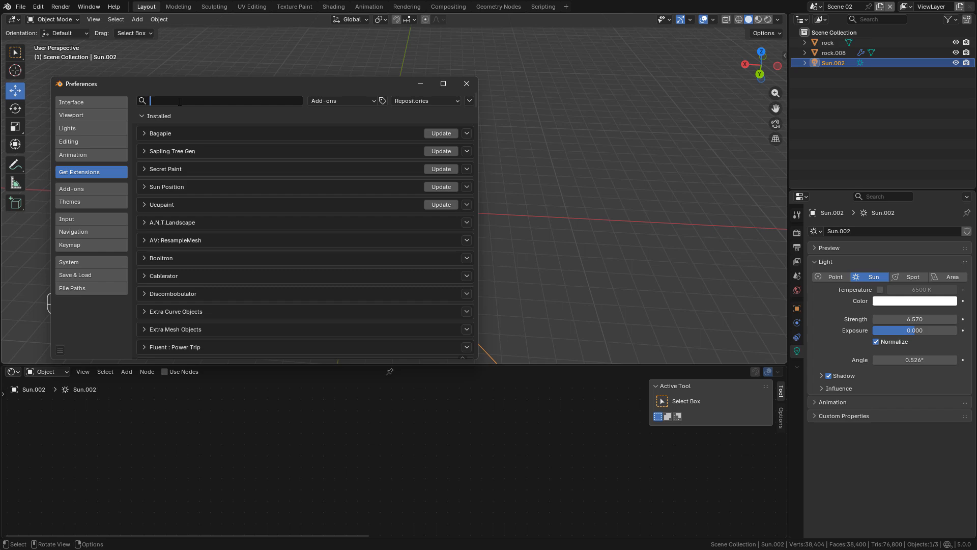
{"action": "type", "text": "extra"}
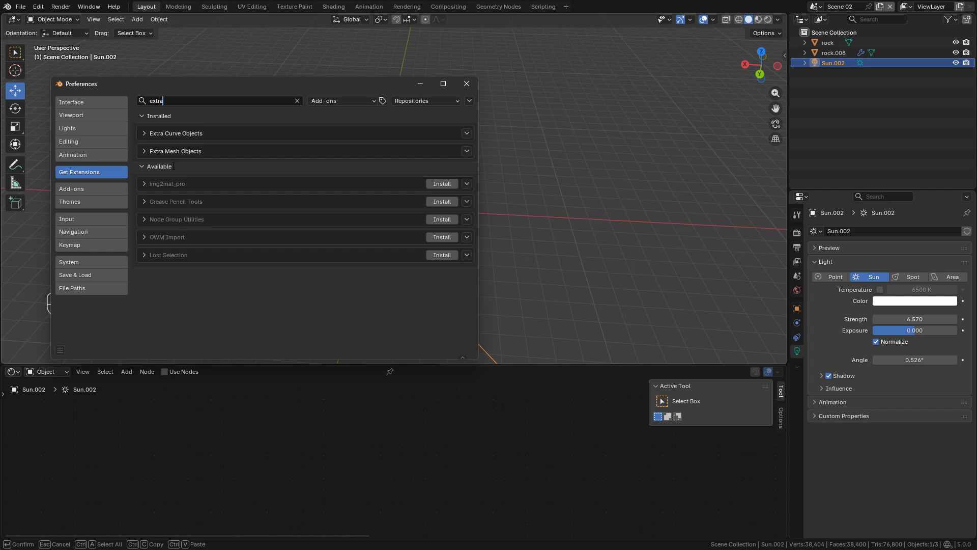
{"action": "key", "text": "shift+a"}
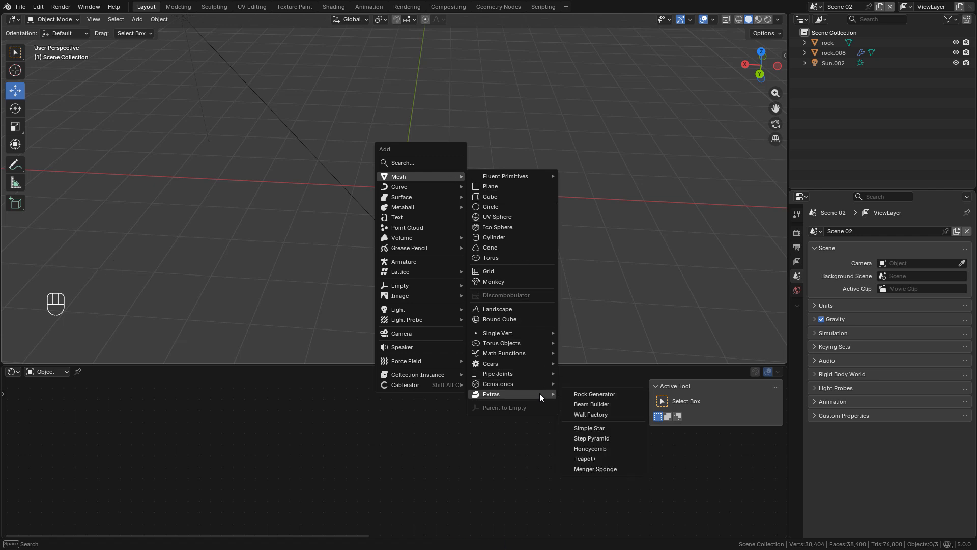
{"action": "mouse_move", "coordinate": [594, 393]}
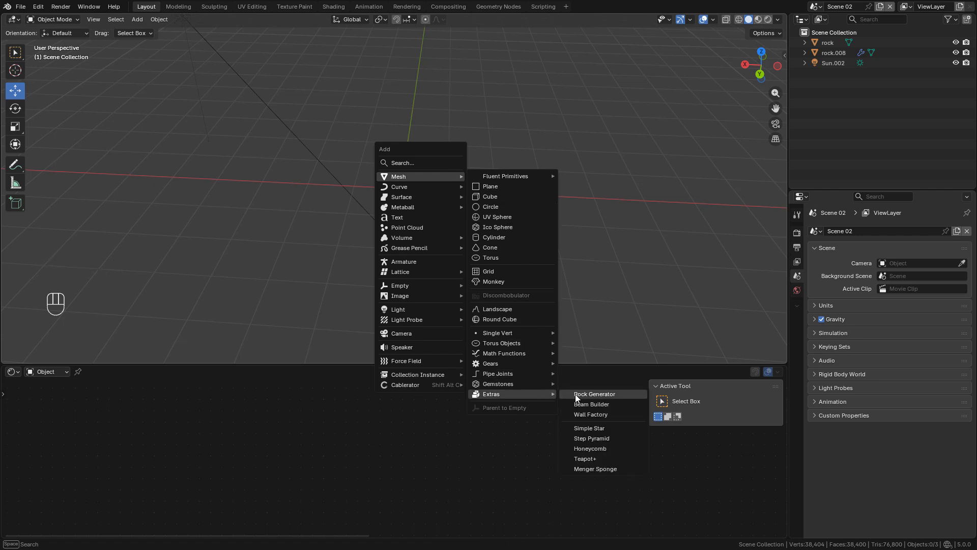
Step: Add a Rock Generator rock and switch it to the Asteroid preset
{"action": "left_click", "coordinate": [593, 393]}
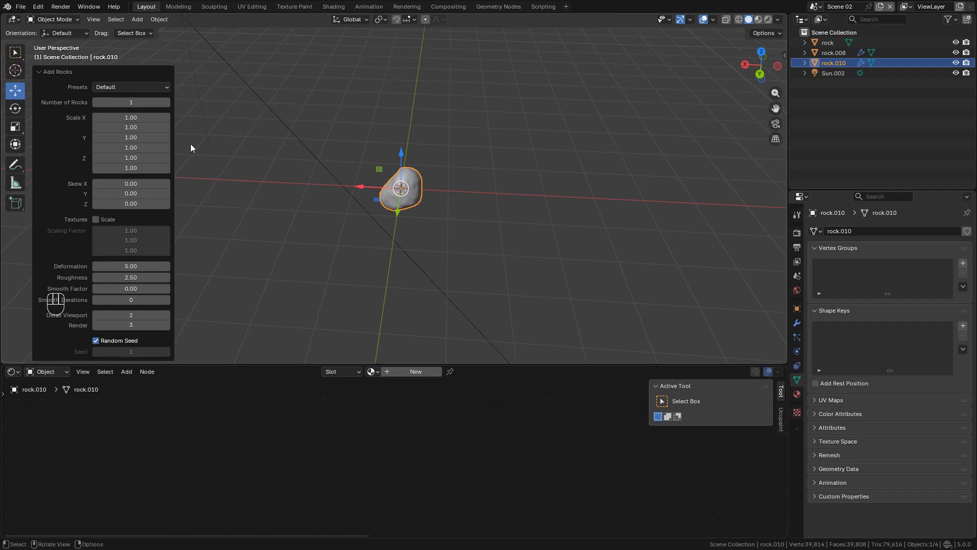
{"action": "left_click", "coordinate": [130, 86]}
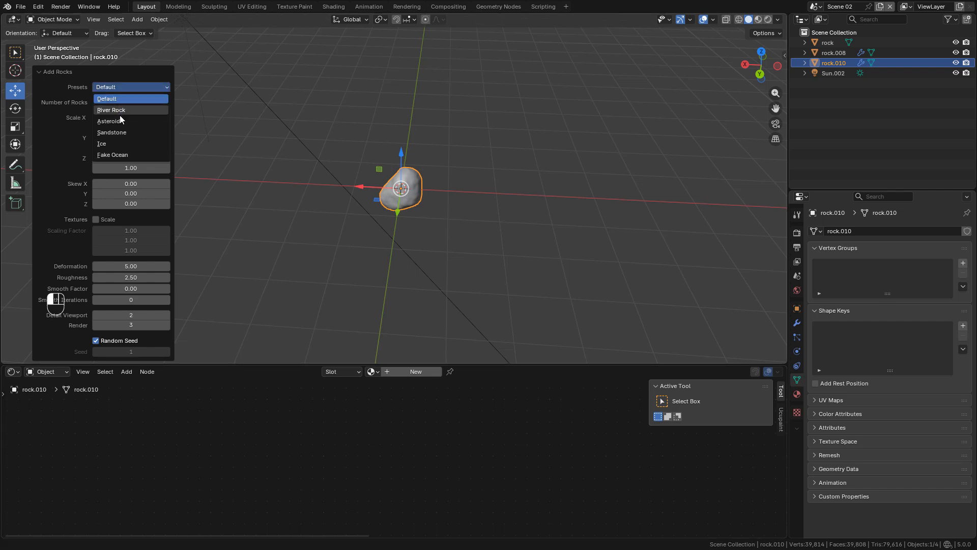
{"action": "left_click", "coordinate": [110, 121]}
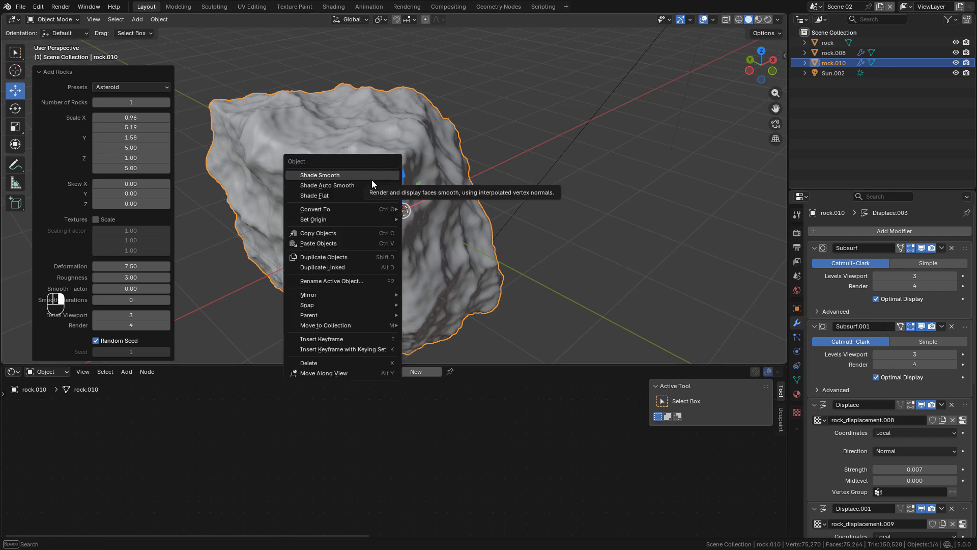
{"action": "mouse_move", "coordinate": [315, 209]}
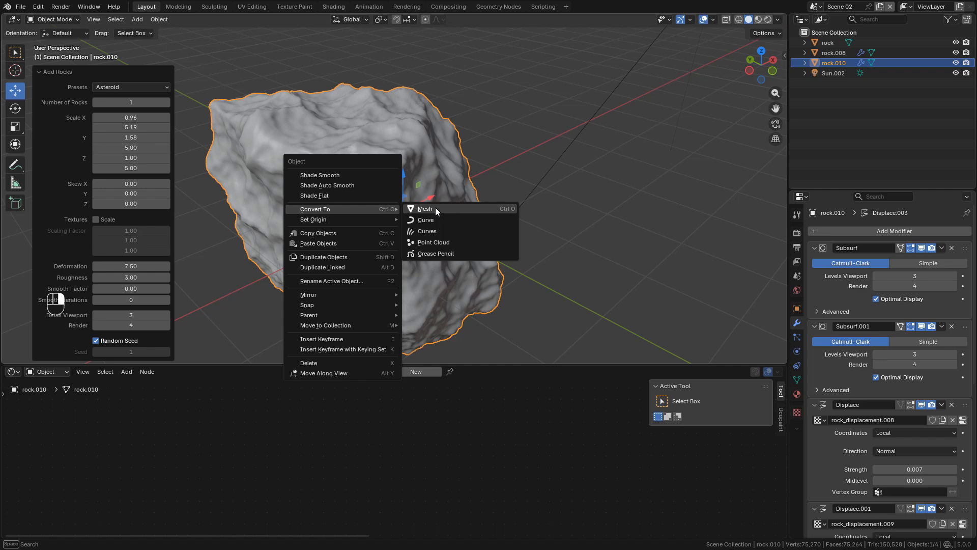
Step: Convert the asteroid to a mesh and add Voronoi Texture and Bump nodes to its material
{"action": "left_click", "coordinate": [425, 208]}
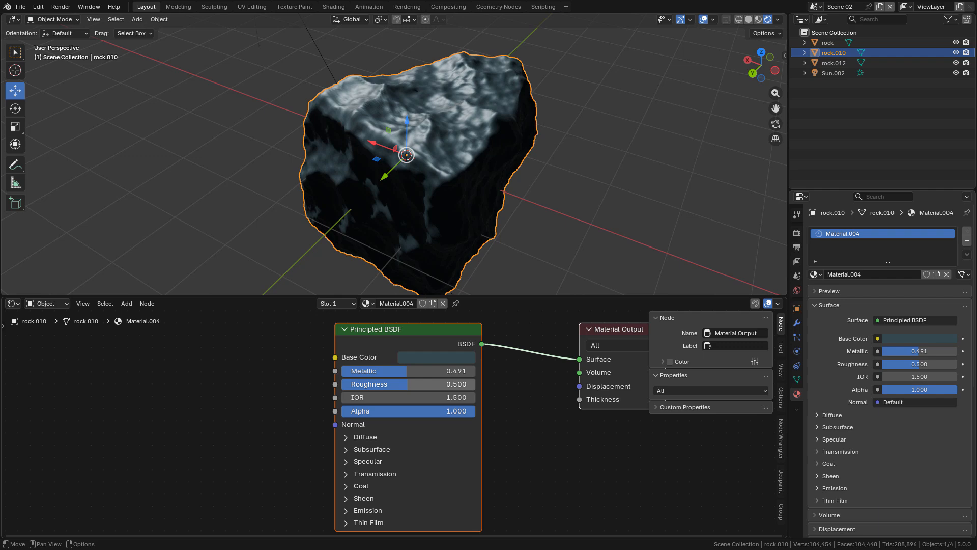
{"action": "left_click_drag", "start_coordinate": [384, 384], "coordinate": [430, 384]}
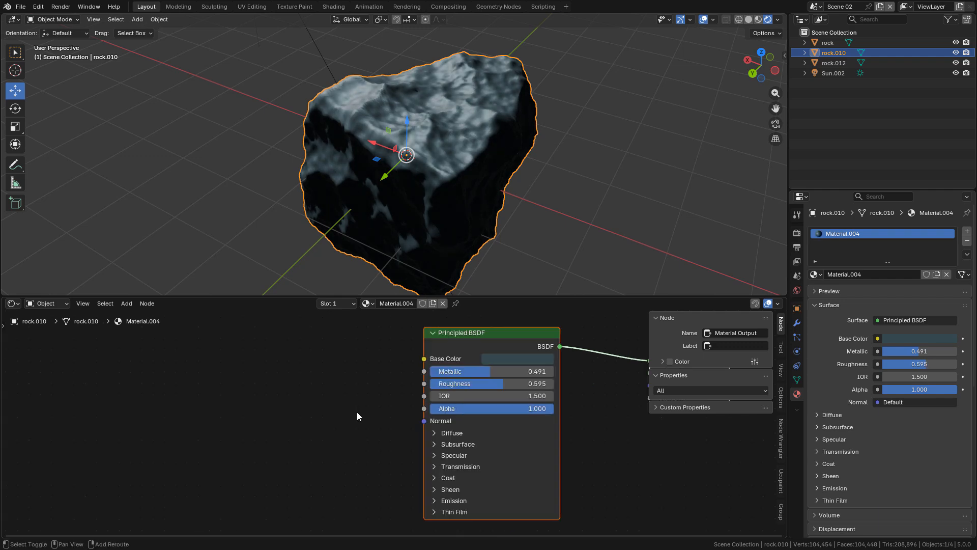
{"action": "type", "text": "v"}
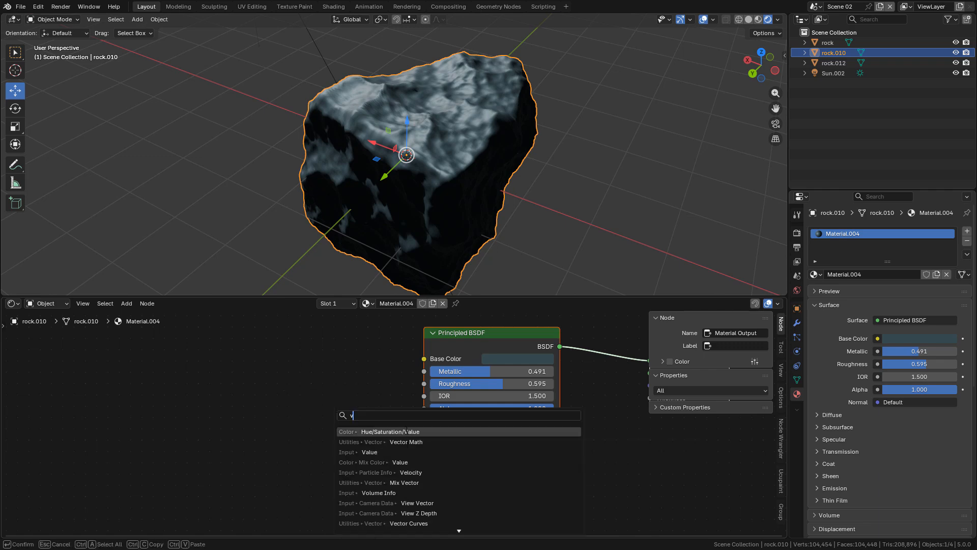
{"action": "type", "text": "o"}
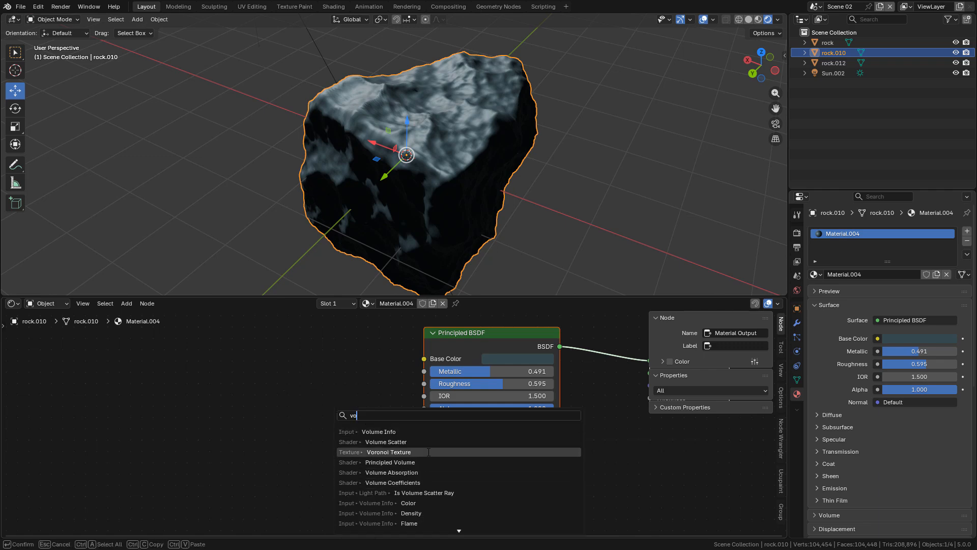
{"action": "left_click", "coordinate": [388, 452]}
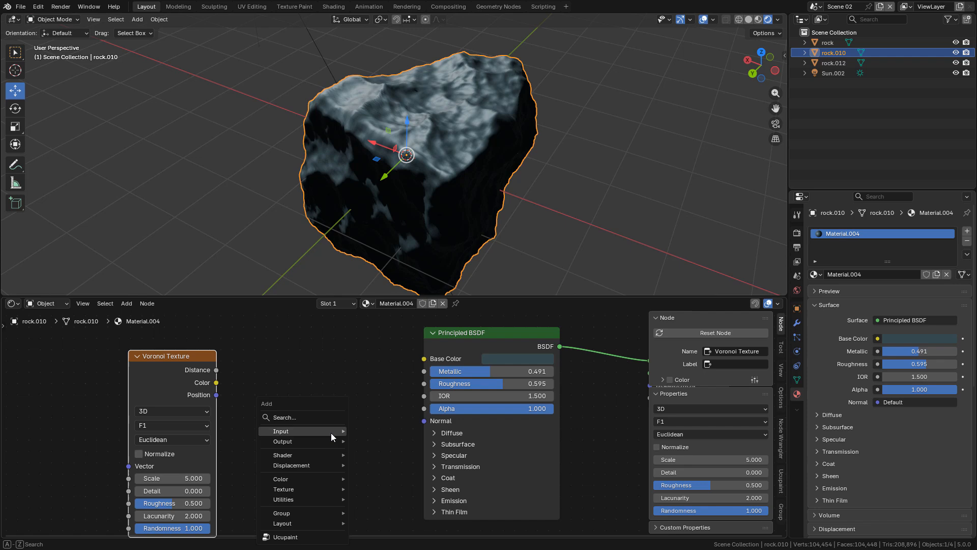
{"action": "type", "text": "bu"}
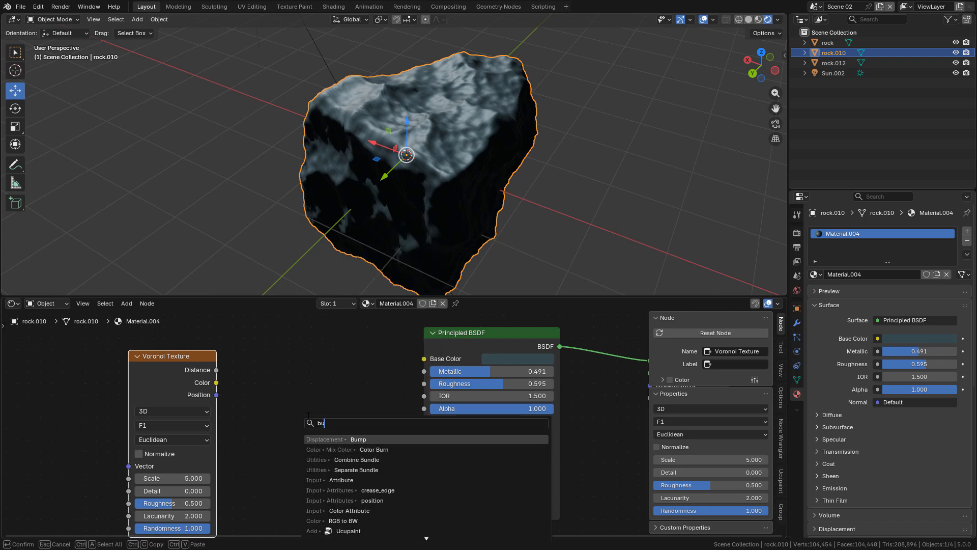
{"action": "left_click", "coordinate": [357, 439]}
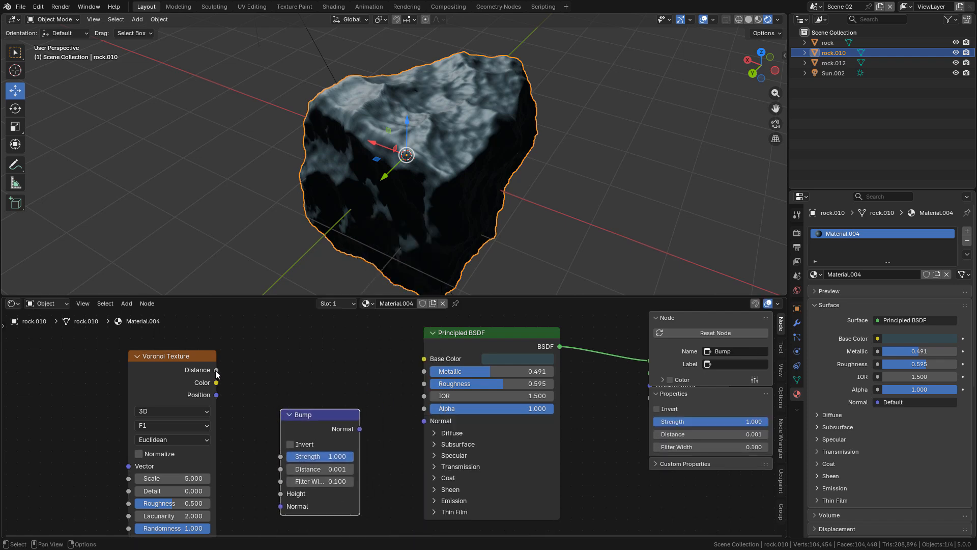
Step: Link Voronoi Distance to Bump Height and Bump Normal to the BSDF, with bump Distance about 0.051
{"action": "left_click_drag", "start_coordinate": [215, 382], "coordinate": [272, 424]}
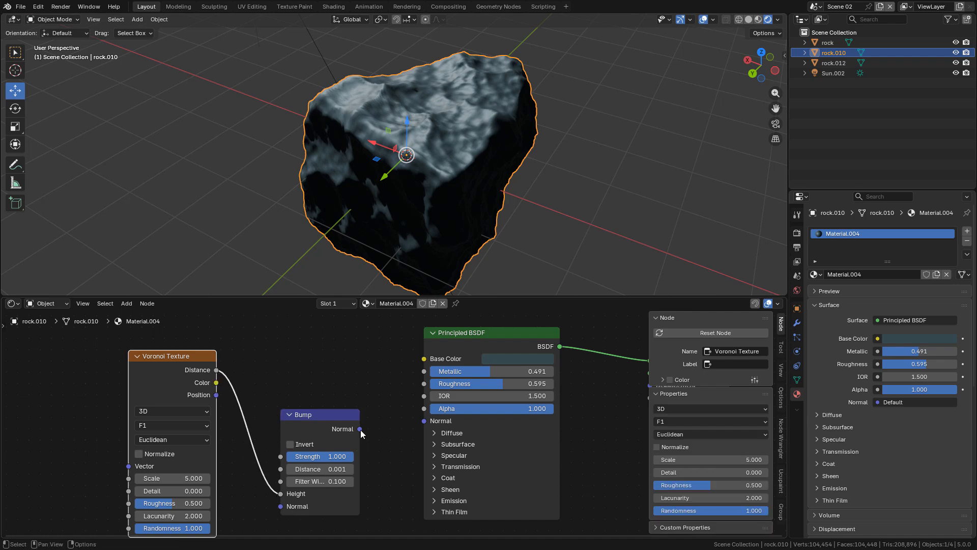
{"action": "left_click_drag", "start_coordinate": [360, 429], "coordinate": [424, 420]}
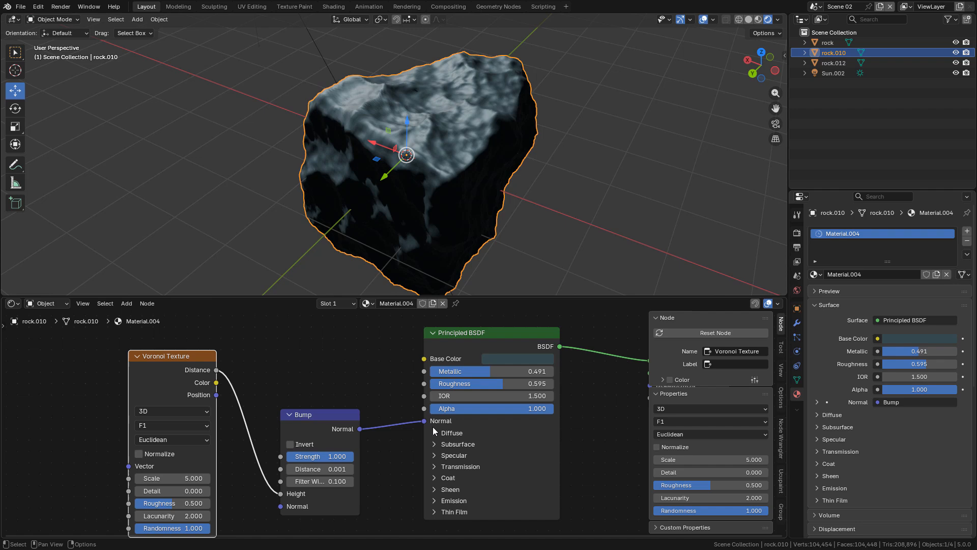
{"action": "left_click_drag", "start_coordinate": [318, 468], "coordinate": [349, 468]}
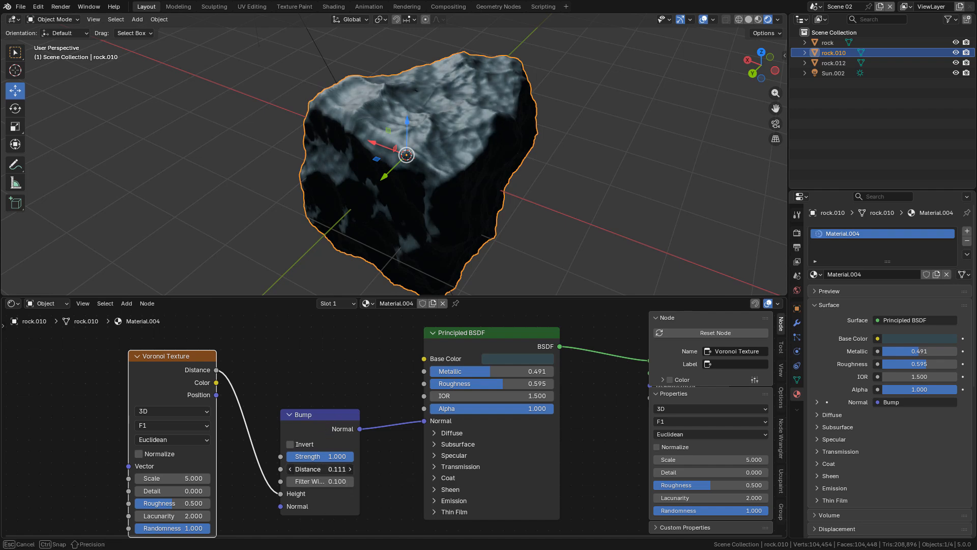
{"action": "left_click_drag", "start_coordinate": [309, 468], "coordinate": [340, 468]}
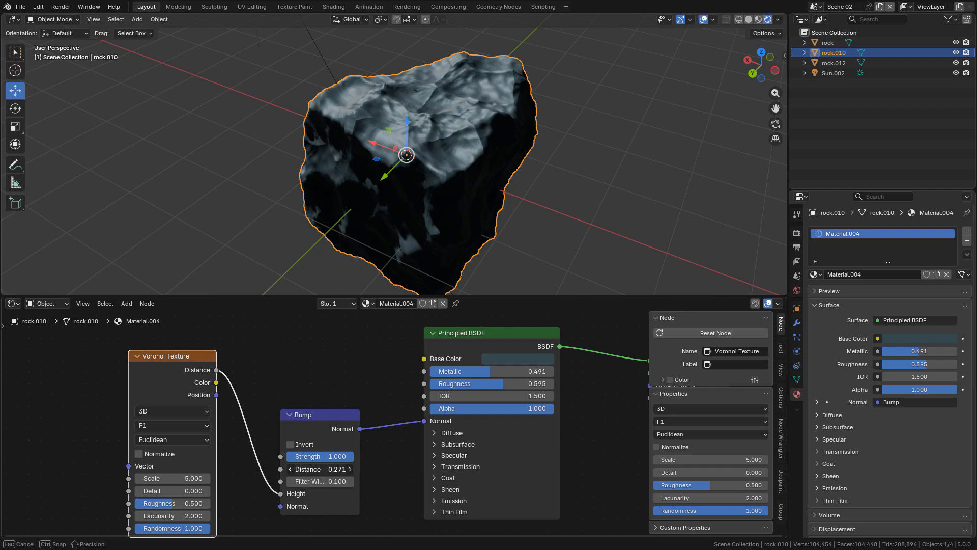
{"action": "left_click_drag", "start_coordinate": [317, 468], "coordinate": [300, 468]}
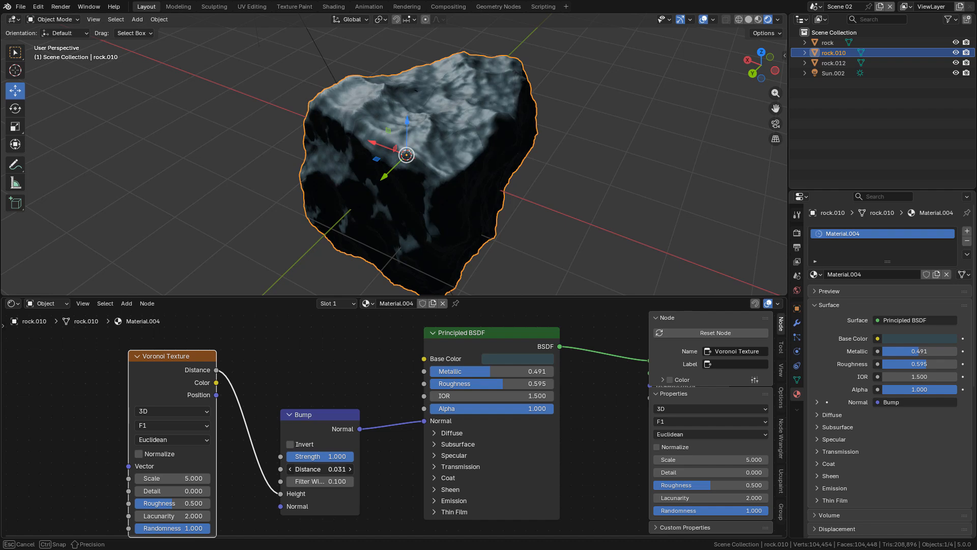
{"action": "left_click_drag", "start_coordinate": [319, 469], "coordinate": [332, 468]}
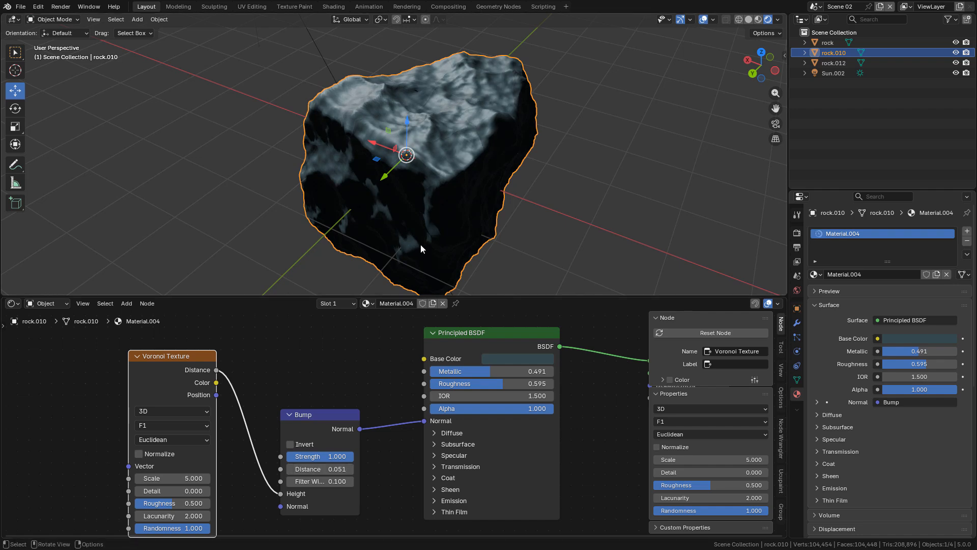
{"action": "mouse_move", "coordinate": [173, 439]}
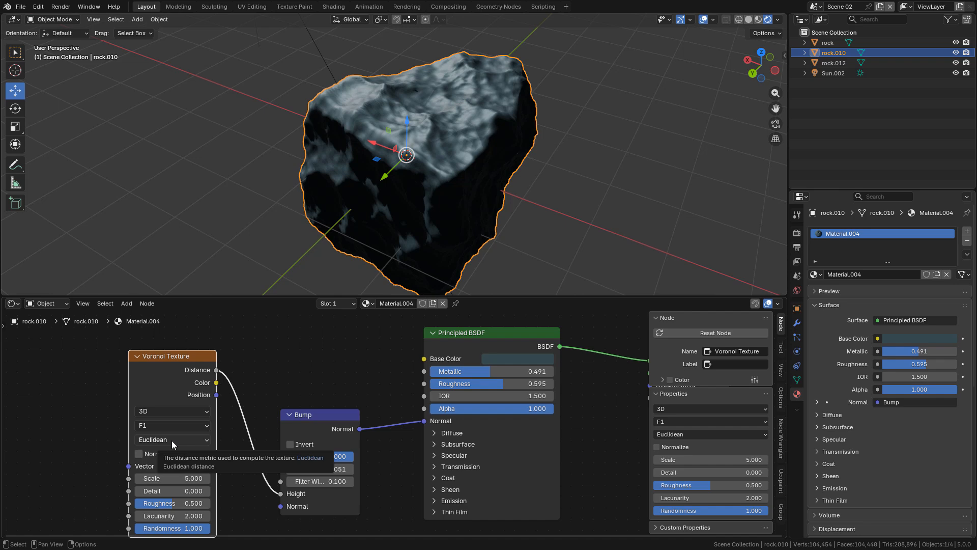
Step: Switch the Voronoi distance metric to Chebychev and set its scale/detail values to 20 and 15
{"action": "left_click", "coordinate": [172, 440]}
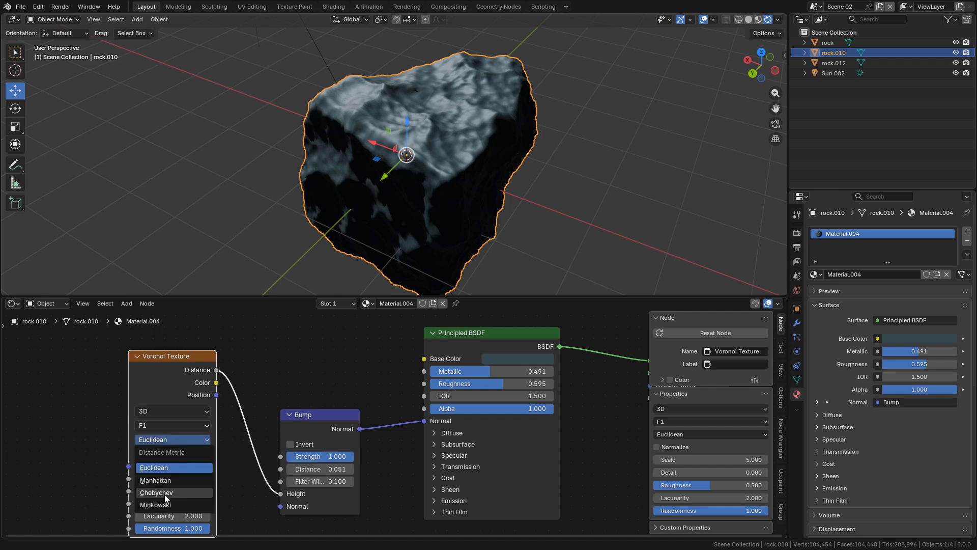
{"action": "left_click", "coordinate": [155, 492]}
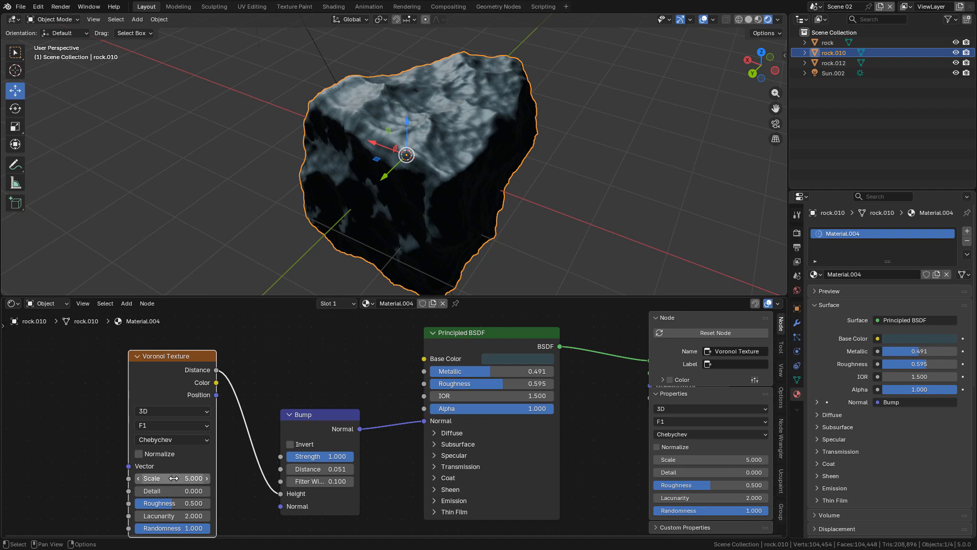
{"action": "type", "text": "20"}
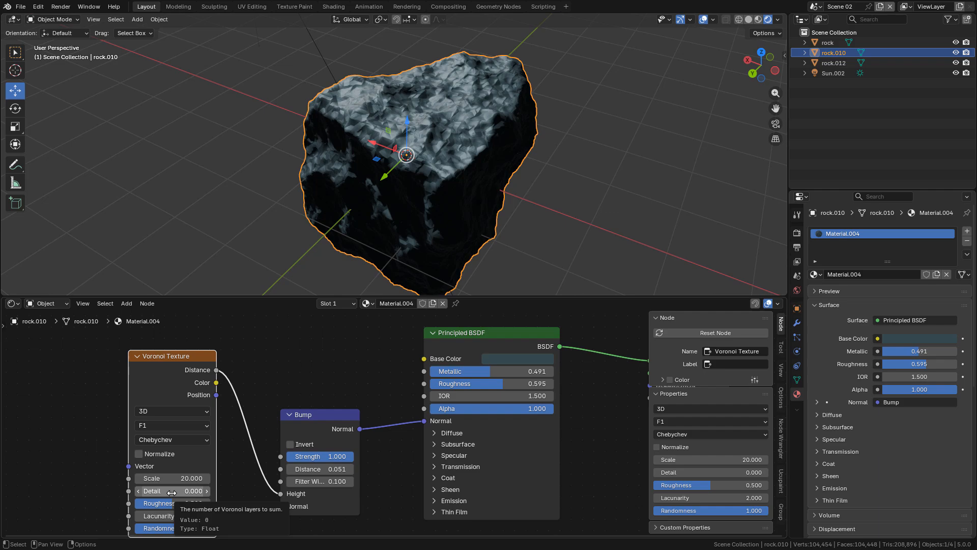
{"action": "type", "text": "15"}
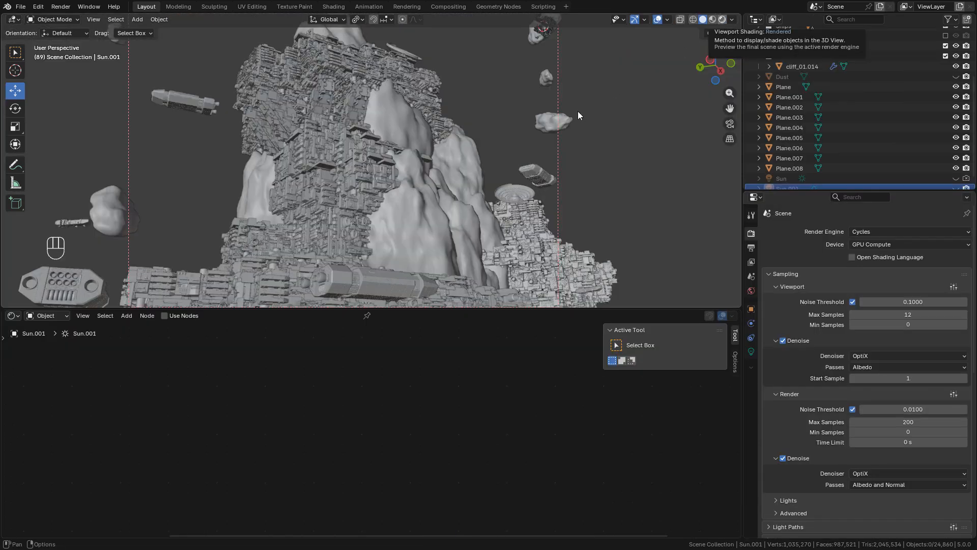
Step: Preview the lit cliff in Rendered shading and show the World nodes with Mix Shader and Voronoi star texture
{"action": "left_click", "coordinate": [712, 19]}
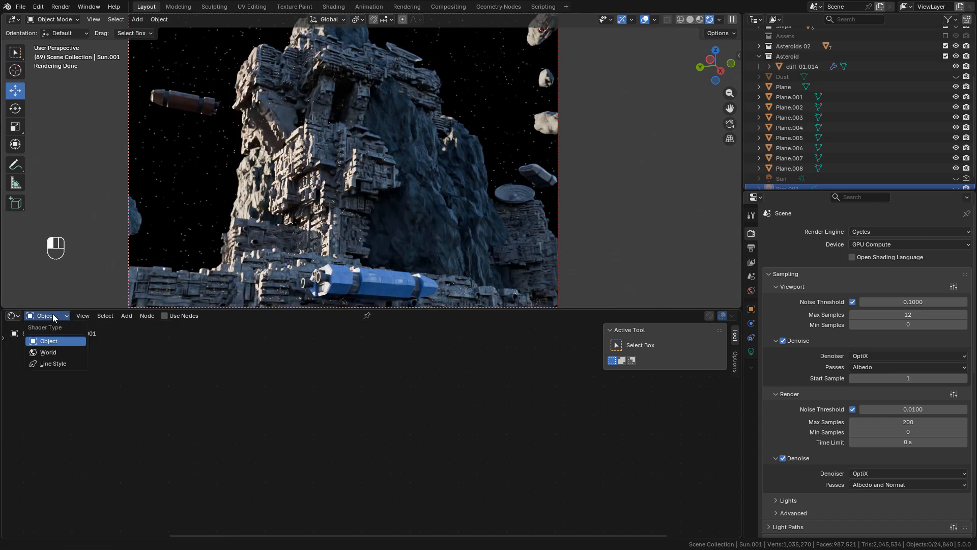
{"action": "left_click", "coordinate": [48, 351]}
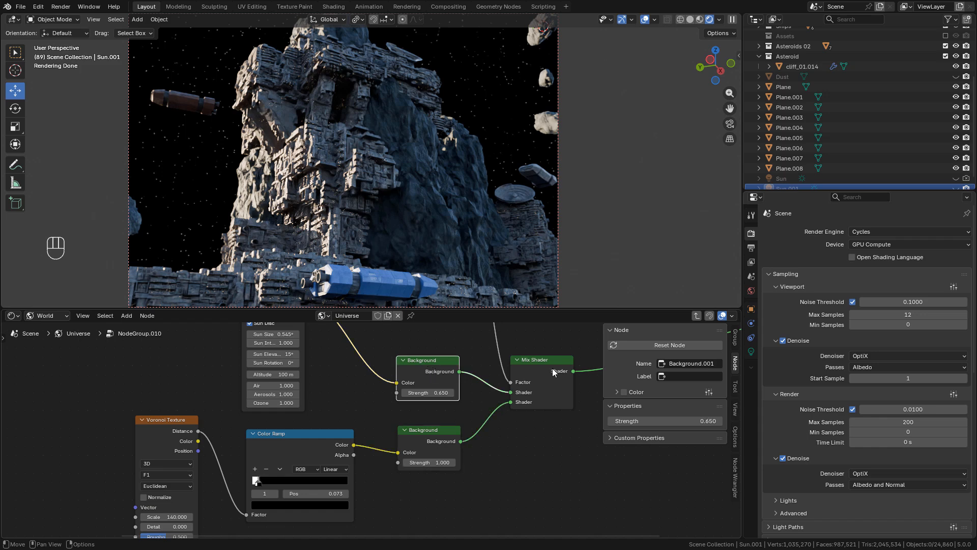
{"action": "left_click", "coordinate": [540, 359]}
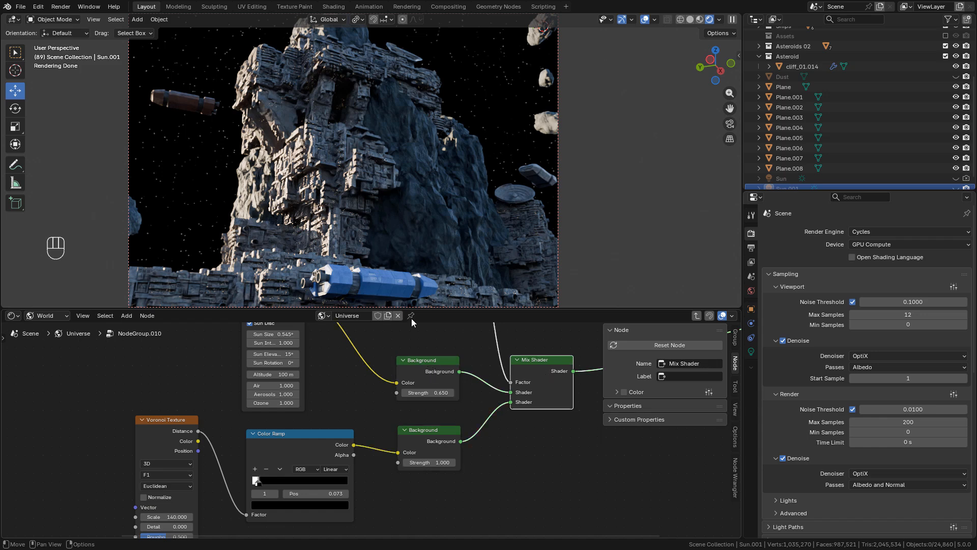
{"action": "left_click", "coordinate": [164, 419]}
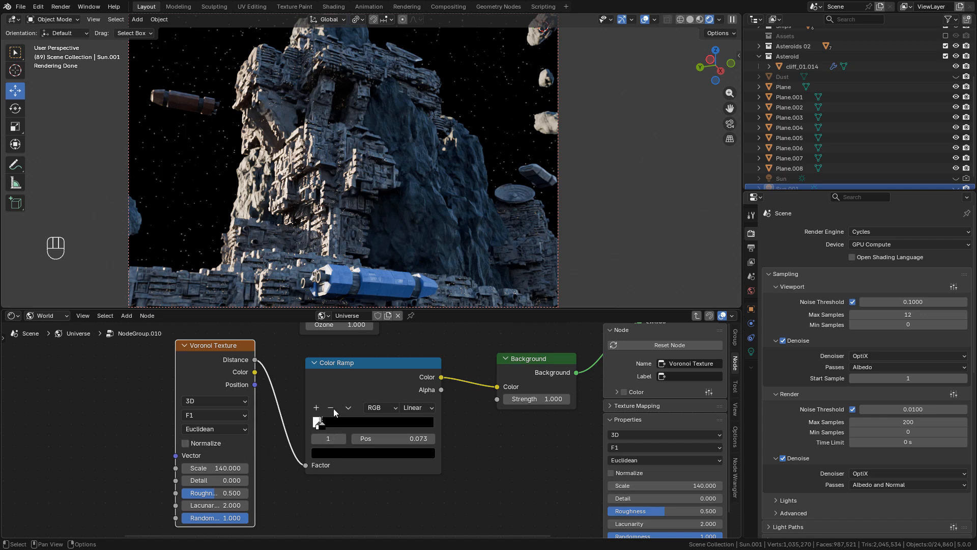
{"action": "left_click", "coordinate": [370, 363]}
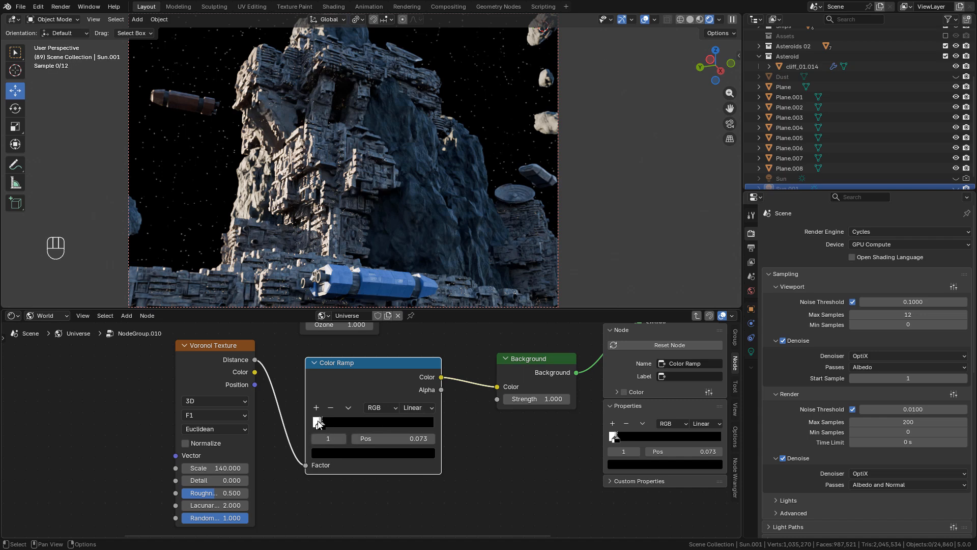
{"action": "left_click_drag", "start_coordinate": [318, 422], "coordinate": [426, 422]}
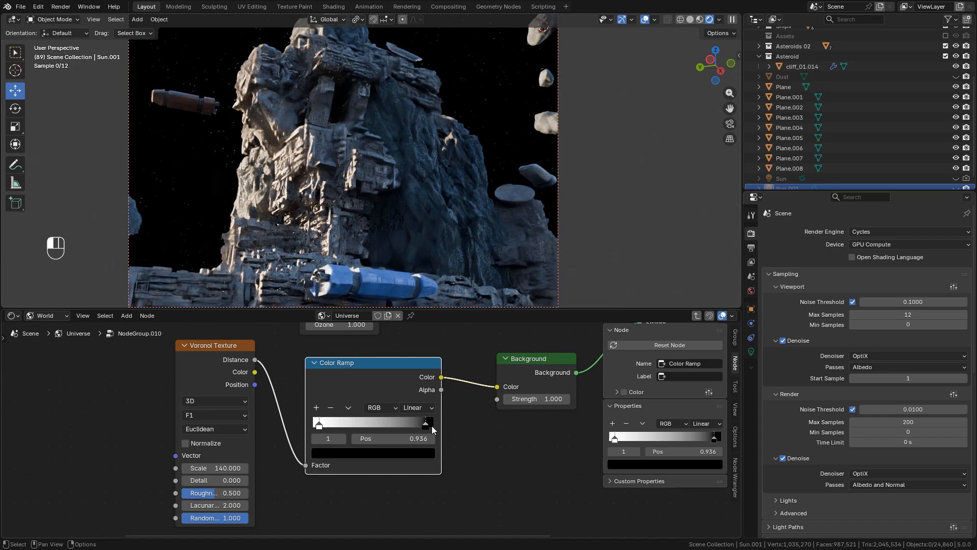
{"action": "left_click_drag", "start_coordinate": [432, 422], "coordinate": [427, 422]}
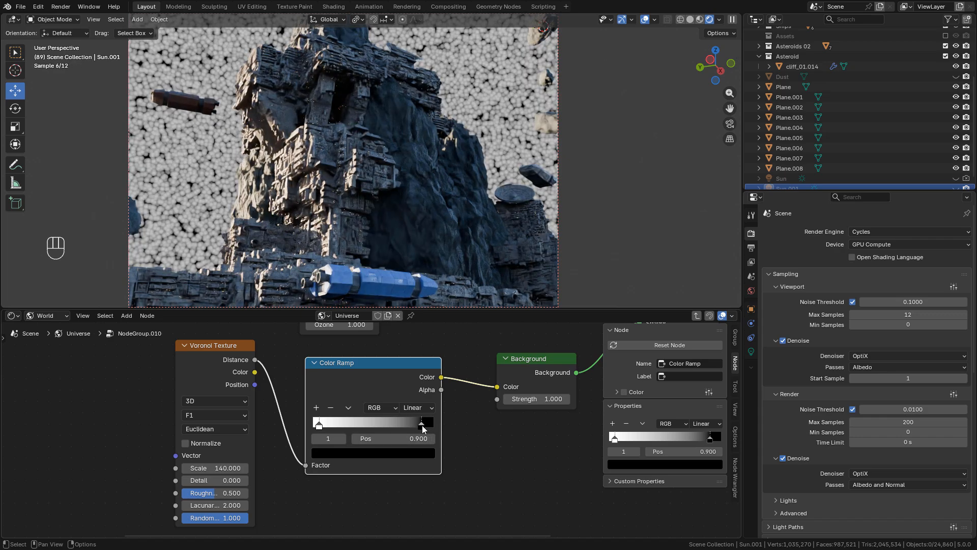
{"action": "left_click_drag", "start_coordinate": [420, 422], "coordinate": [318, 423]}
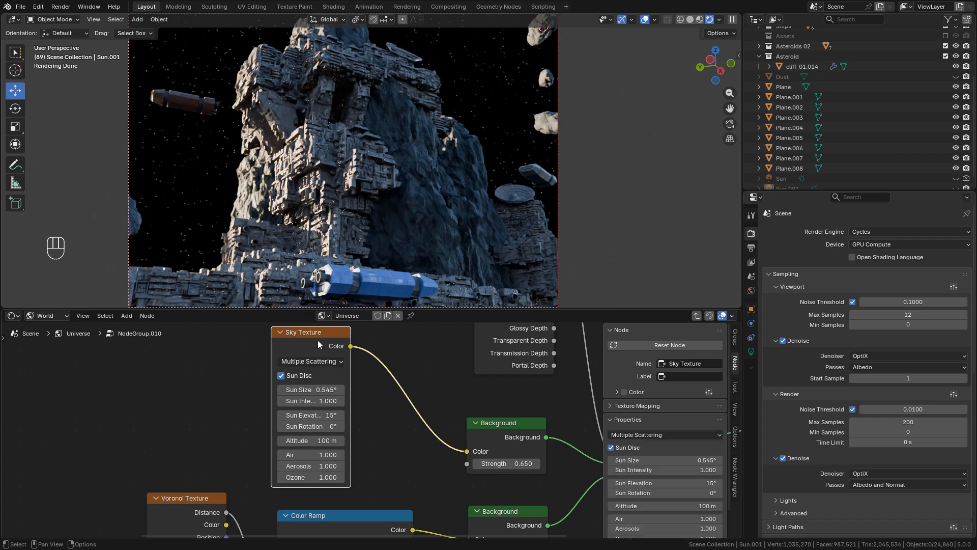
Step: Bring the Light Path node into view, undo a change, and start adding a new node
{"action": "left_click_drag", "start_coordinate": [310, 425], "coordinate": [306, 425]}
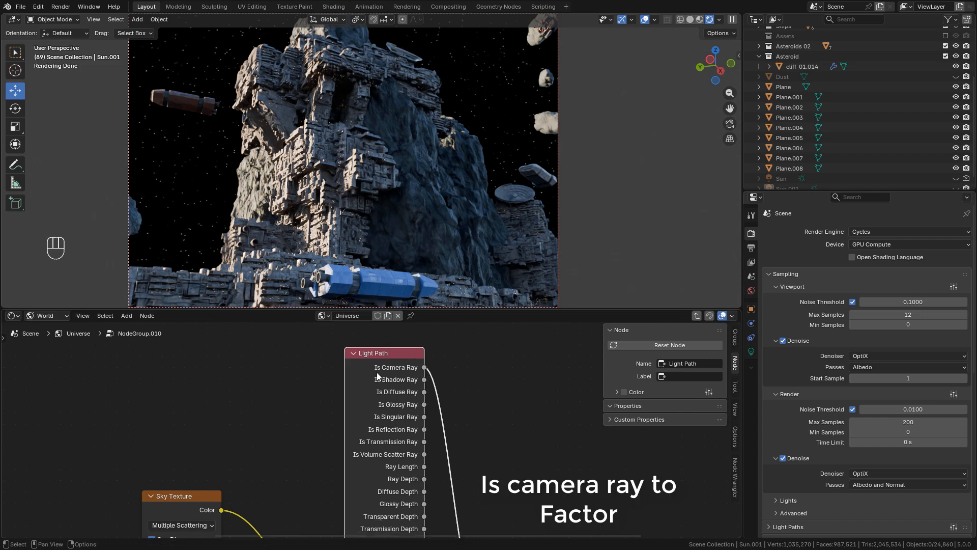
{"action": "mouse_move", "coordinate": [511, 462]}
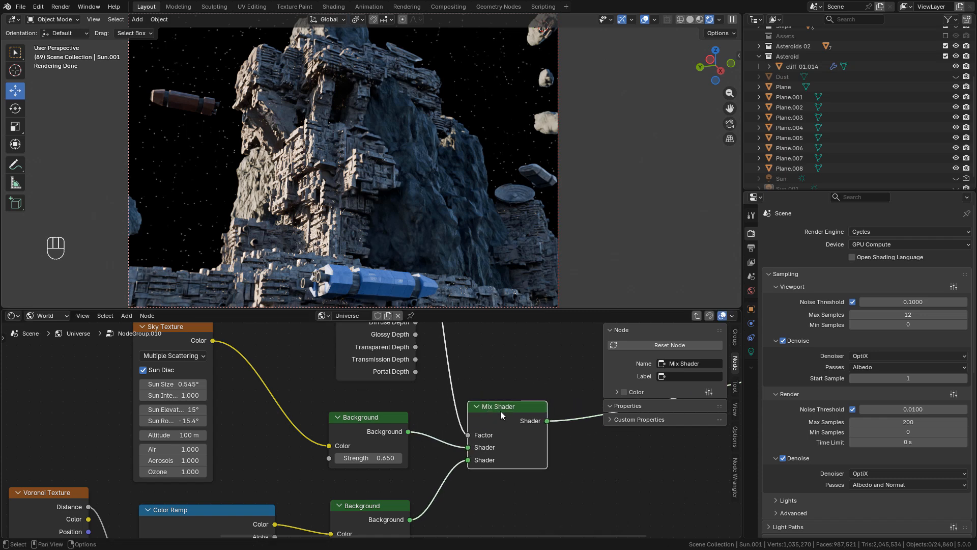
{"action": "key", "text": "ctrl+z"}
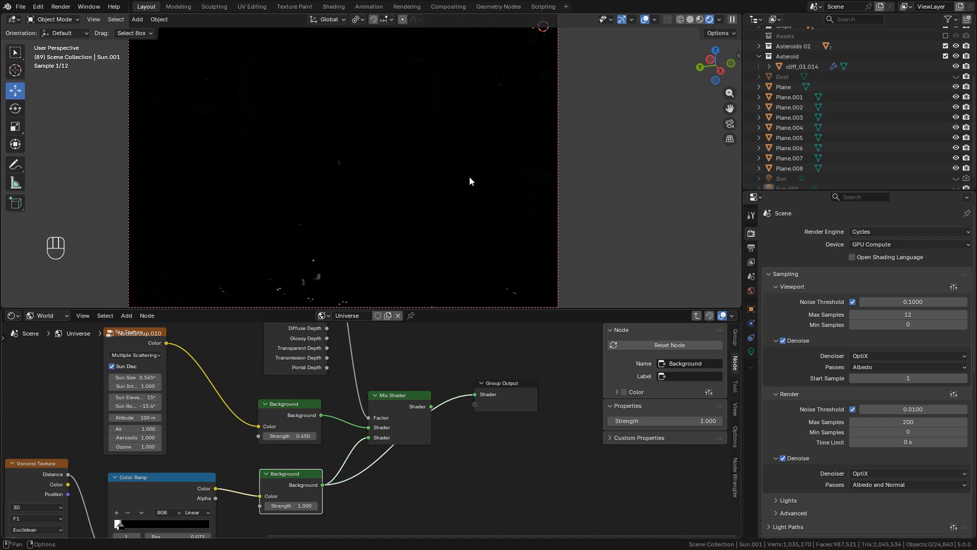
{"action": "key", "text": "shift+a"}
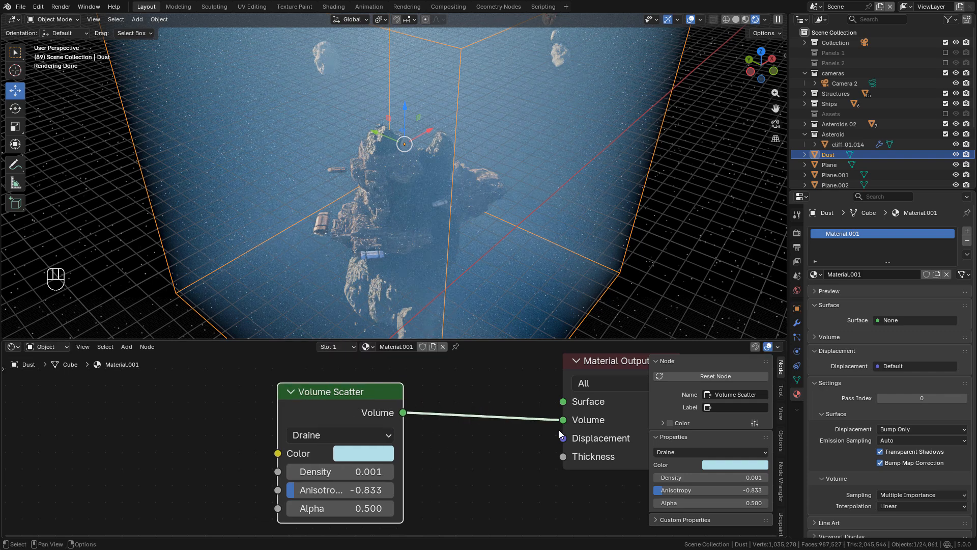
{"action": "mouse_move", "coordinate": [512, 394]}
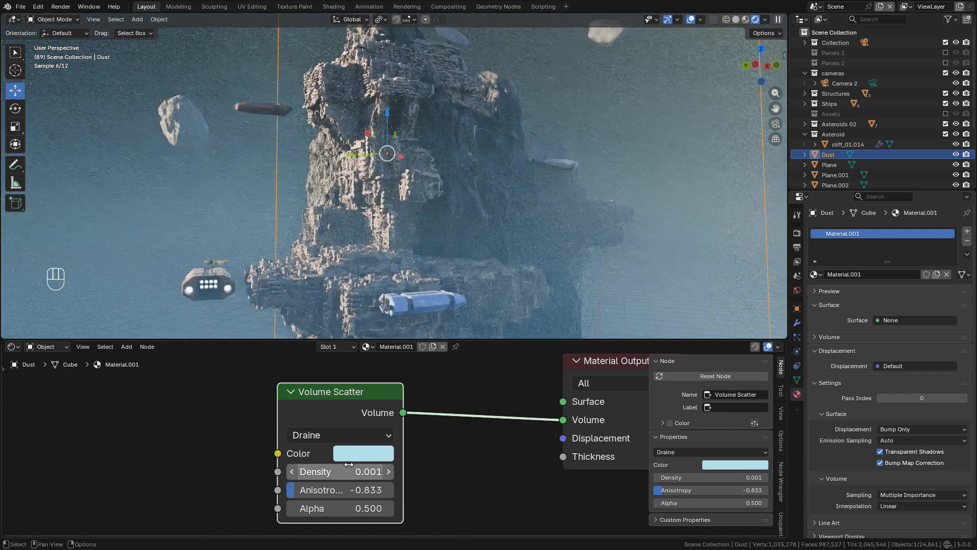
Step: Lower the Dust volume's scatter Density to about 0, keeping the Draine phase
{"action": "left_click", "coordinate": [340, 435]}
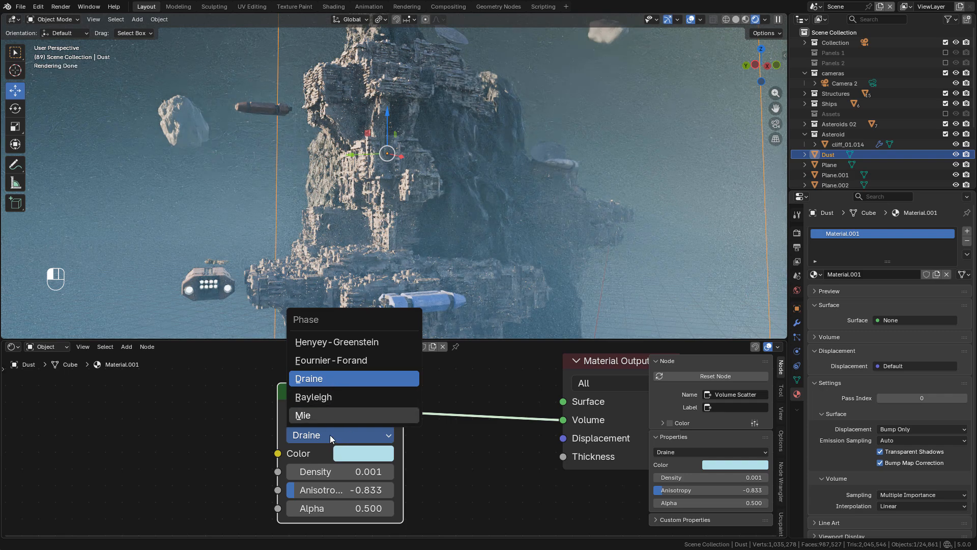
{"action": "left_click", "coordinate": [308, 379]}
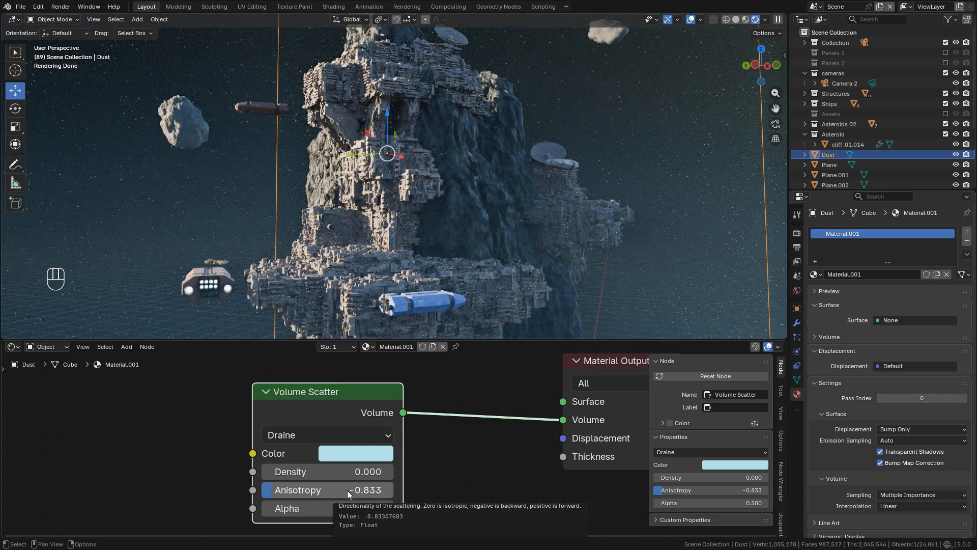
{"action": "mouse_move", "coordinate": [354, 492]}
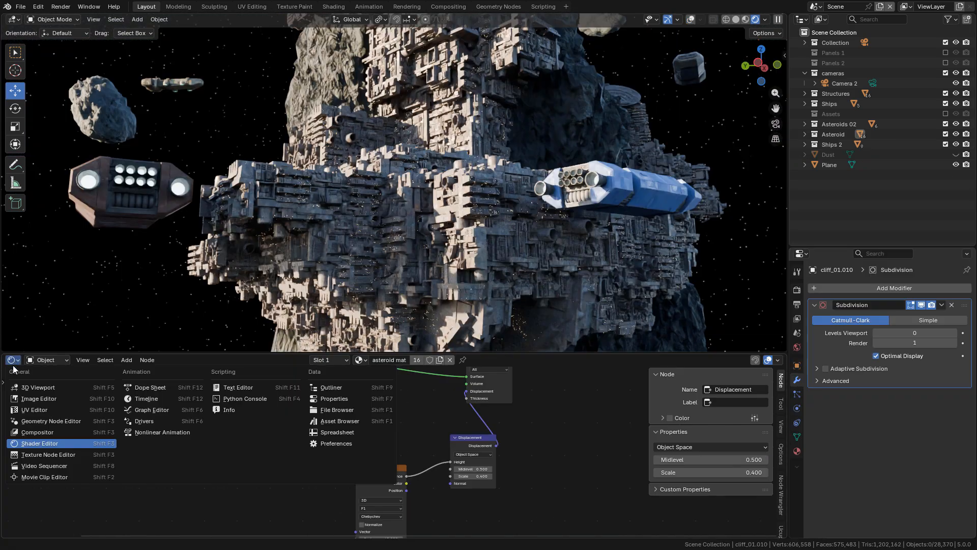
{"action": "mouse_move", "coordinate": [74, 436]}
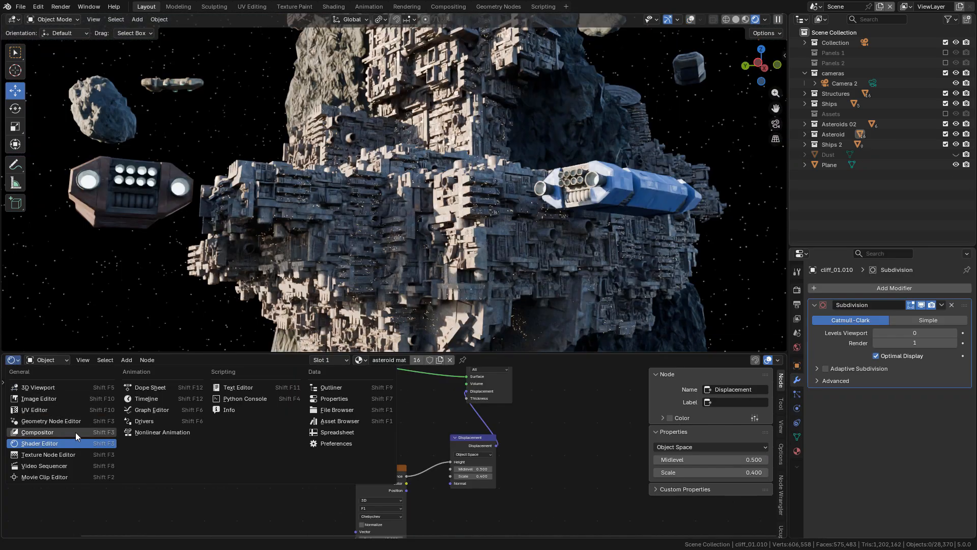
Step: Switch to the Compositor and set viewport compositing to Always
{"action": "left_click", "coordinate": [36, 432]}
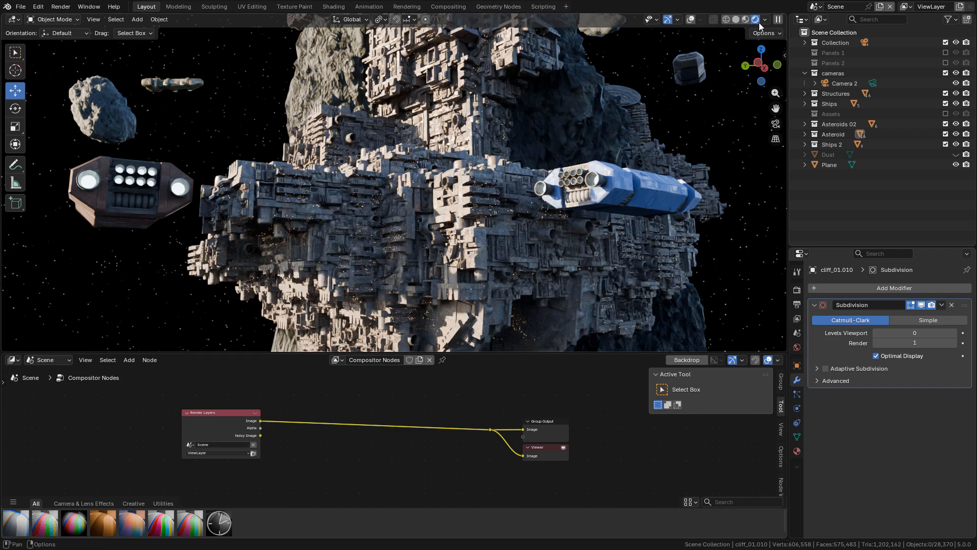
{"action": "left_click", "coordinate": [765, 20]}
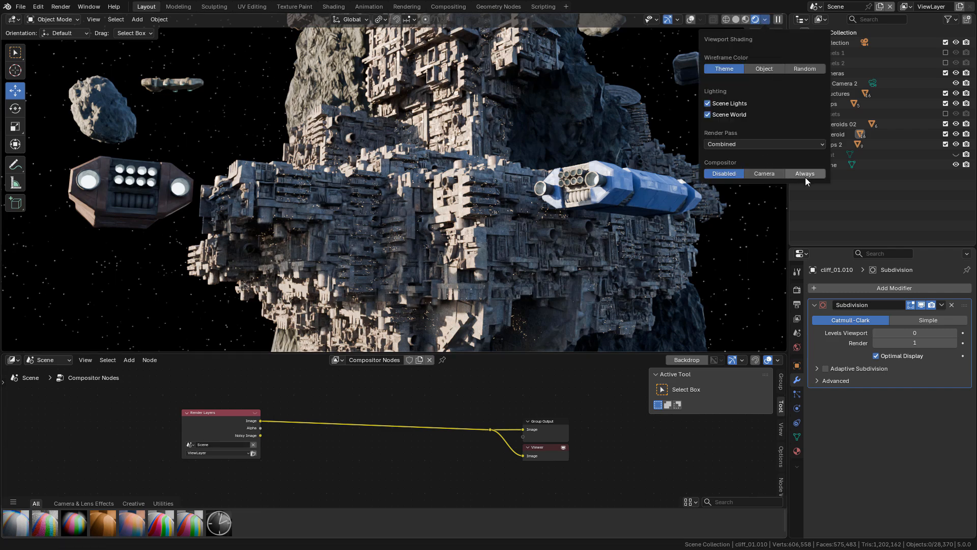
{"action": "left_click", "coordinate": [804, 173]}
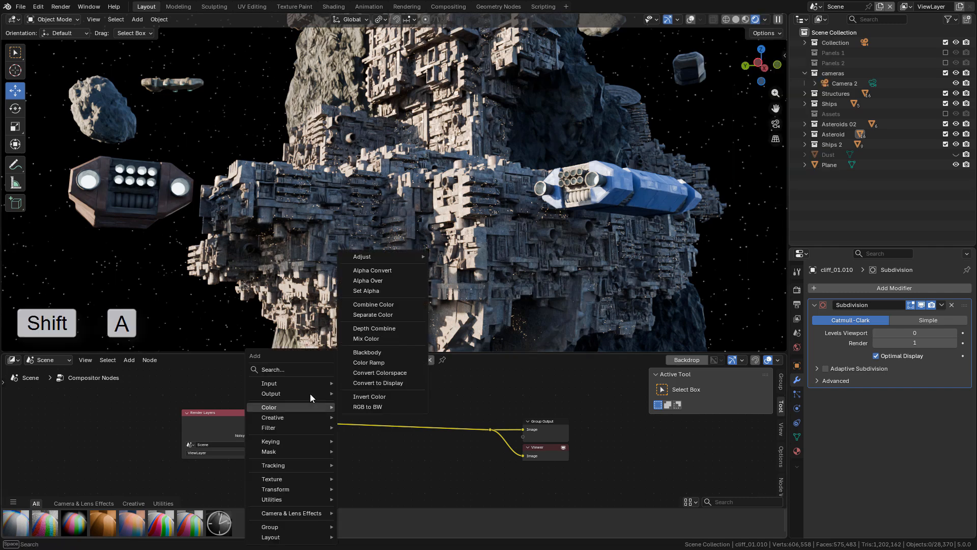
Step: Add a Glare (Bloom) node with Strength about 0.458 and Saturation 0.308
{"action": "left_click", "coordinate": [273, 368]}
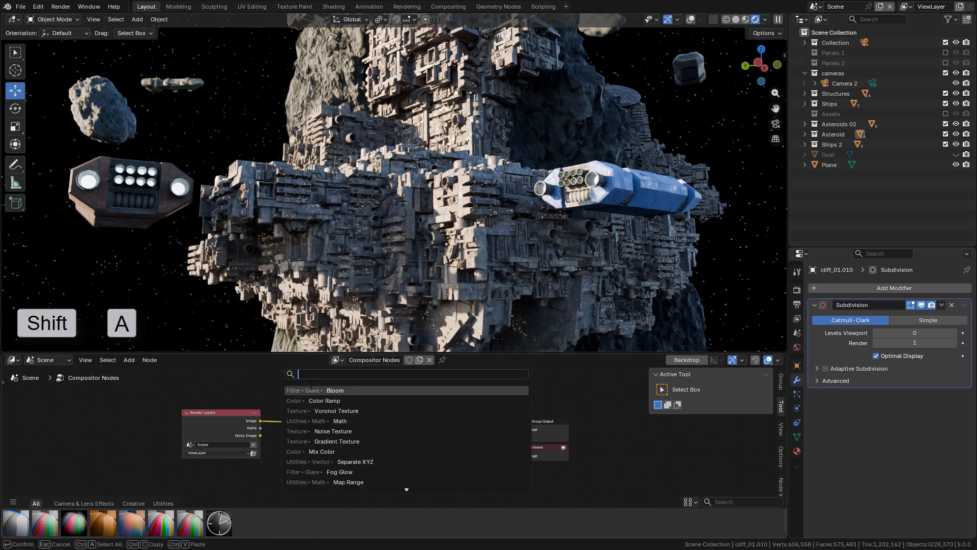
{"action": "left_click", "coordinate": [334, 390]}
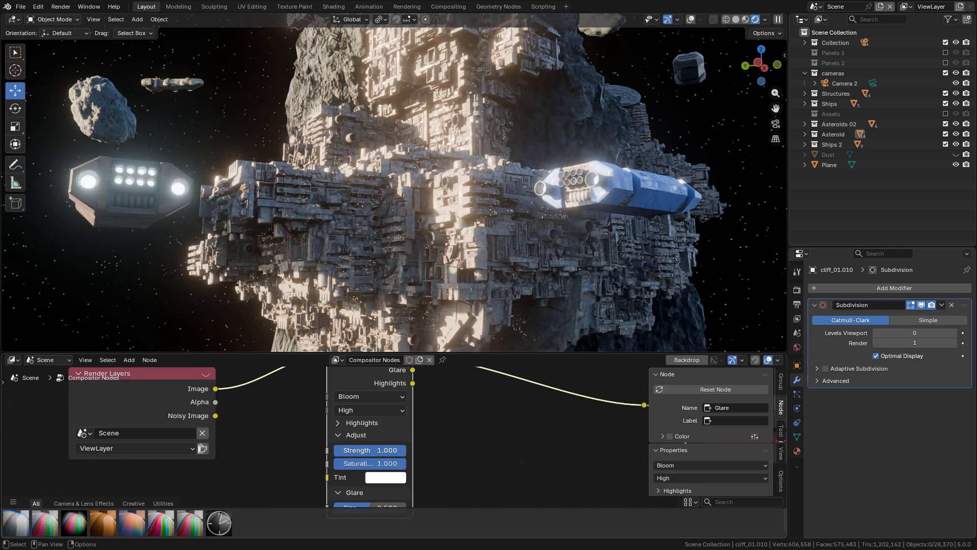
{"action": "left_click_drag", "start_coordinate": [387, 450], "coordinate": [337, 450]}
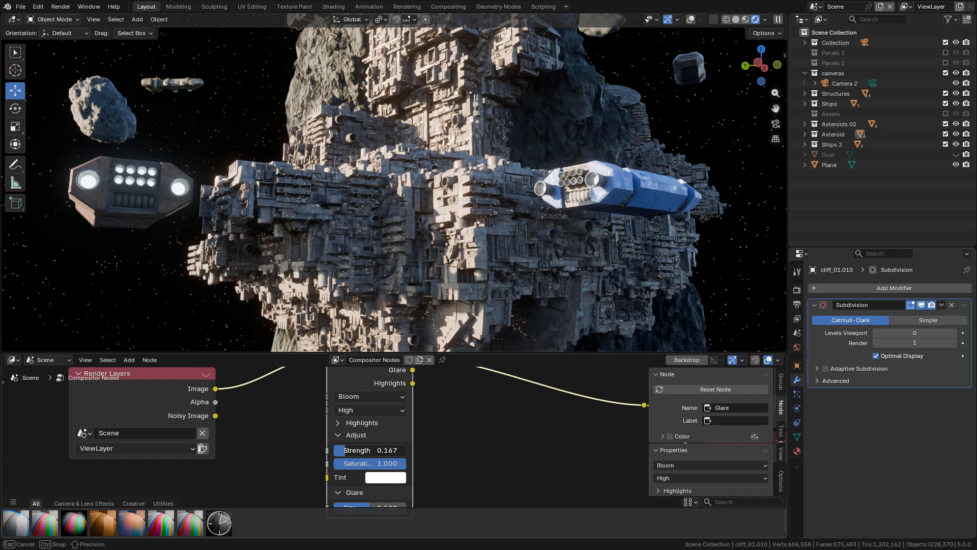
{"action": "left_click_drag", "start_coordinate": [349, 450], "coordinate": [387, 450]}
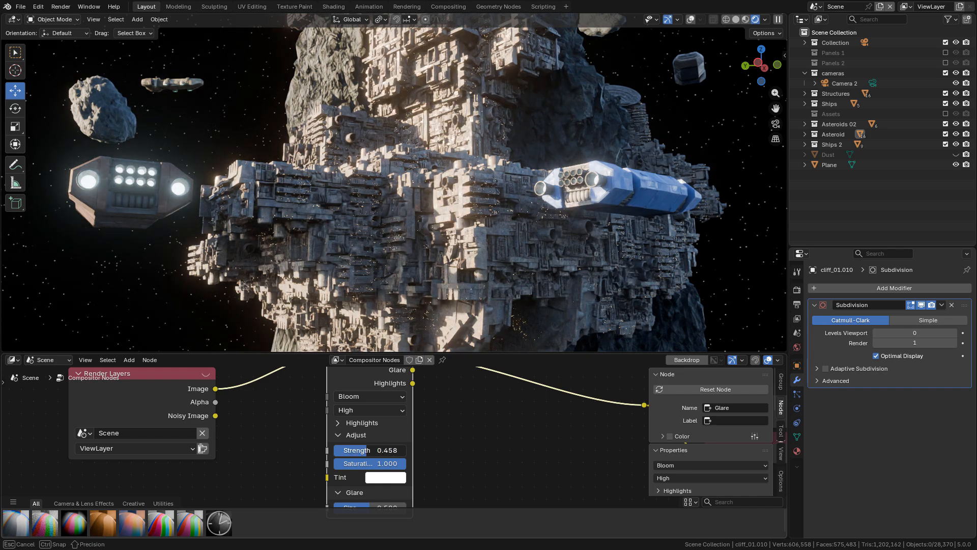
{"action": "left_click_drag", "start_coordinate": [411, 463], "coordinate": [368, 463]}
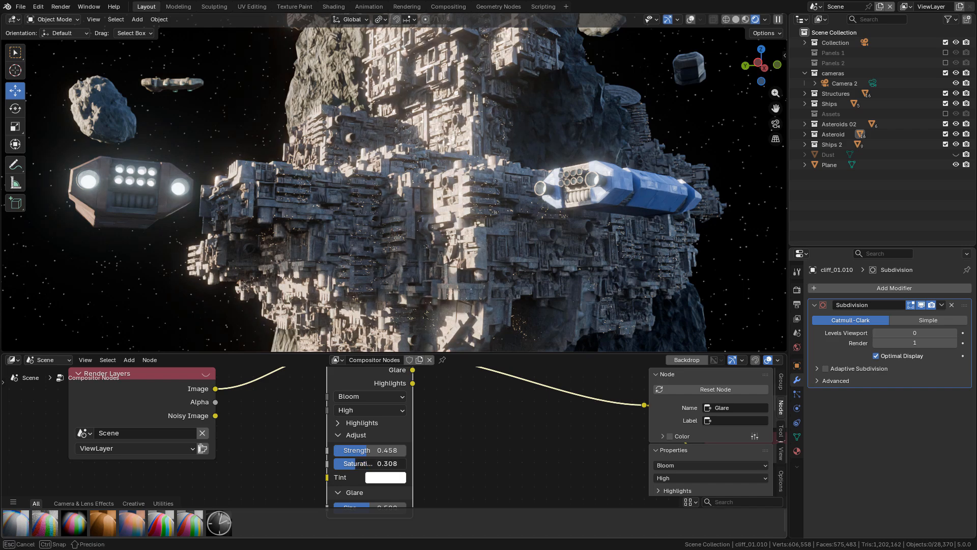